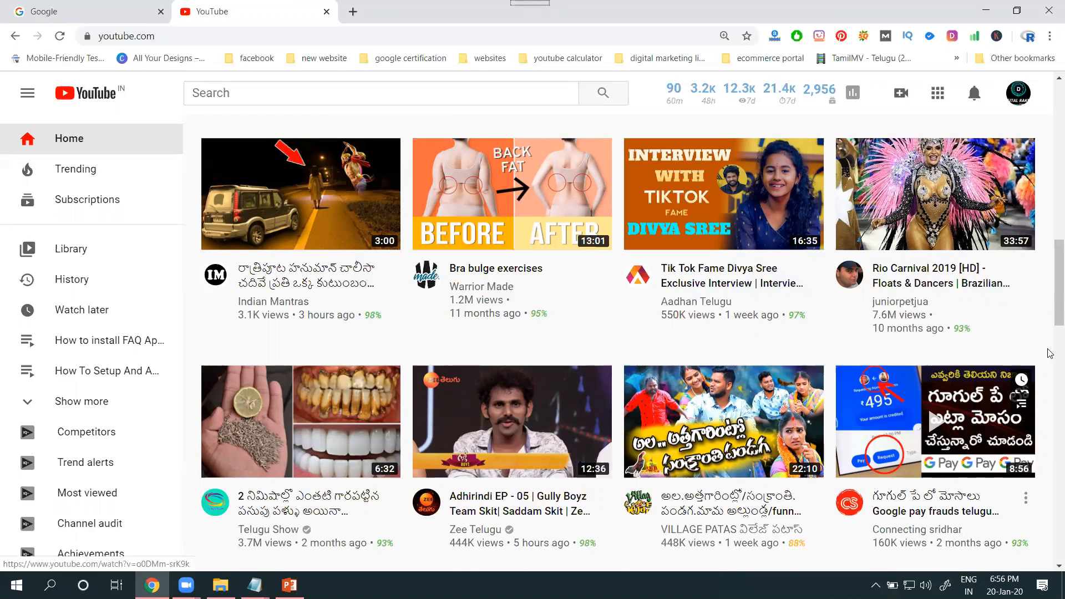
Step: Open Your channel's Community tab in a new browser tab, then return to the home tab
{"action": "left_click", "coordinate": [1016, 93]}
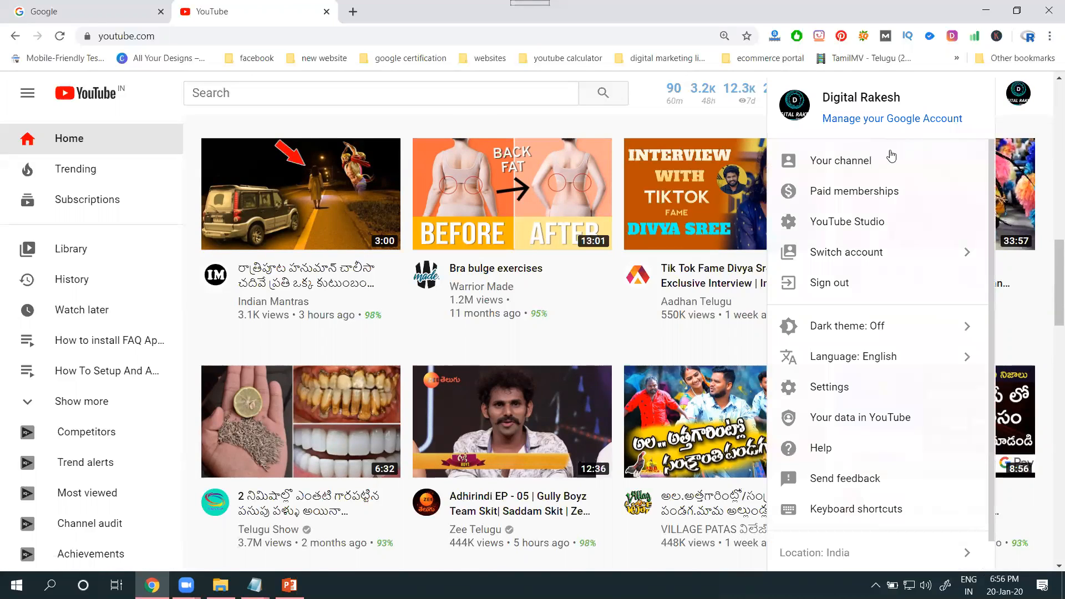
{"action": "left_click", "coordinate": [840, 161]}
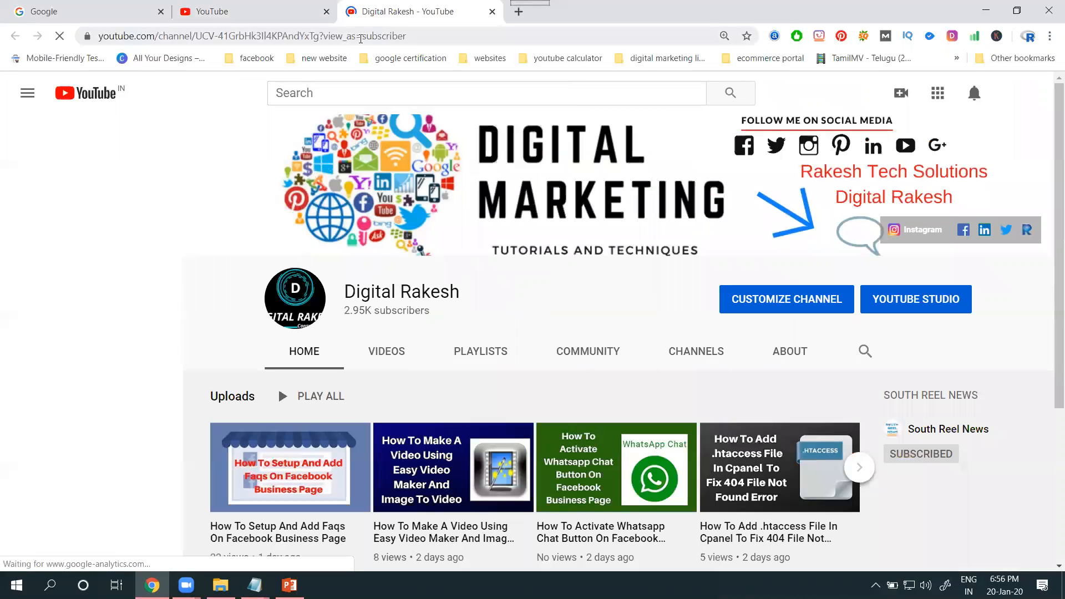
{"action": "left_click", "coordinate": [27, 93]}
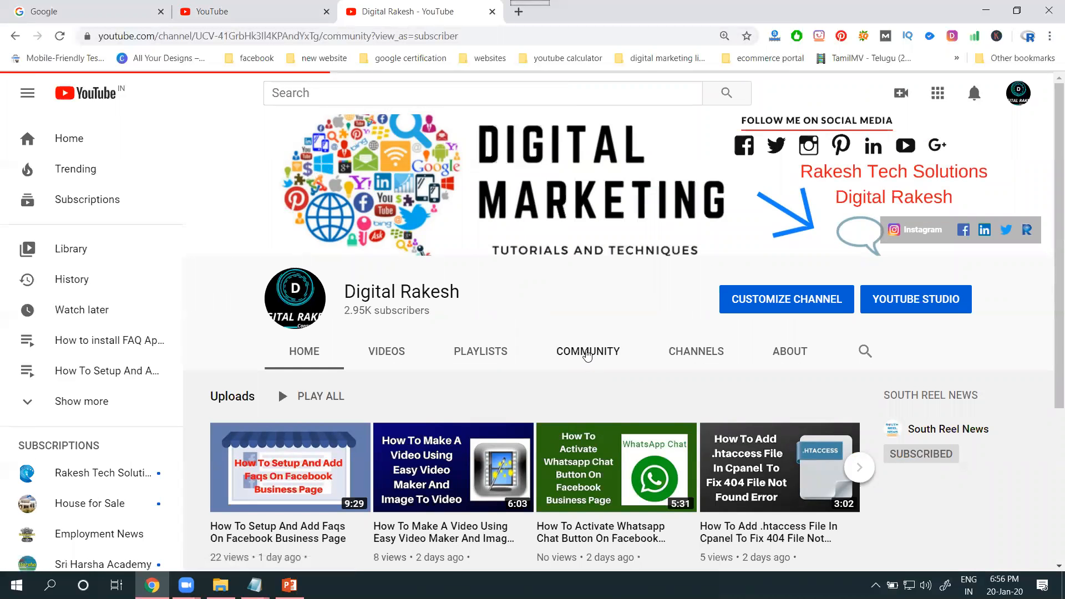
{"action": "left_click", "coordinate": [587, 351]}
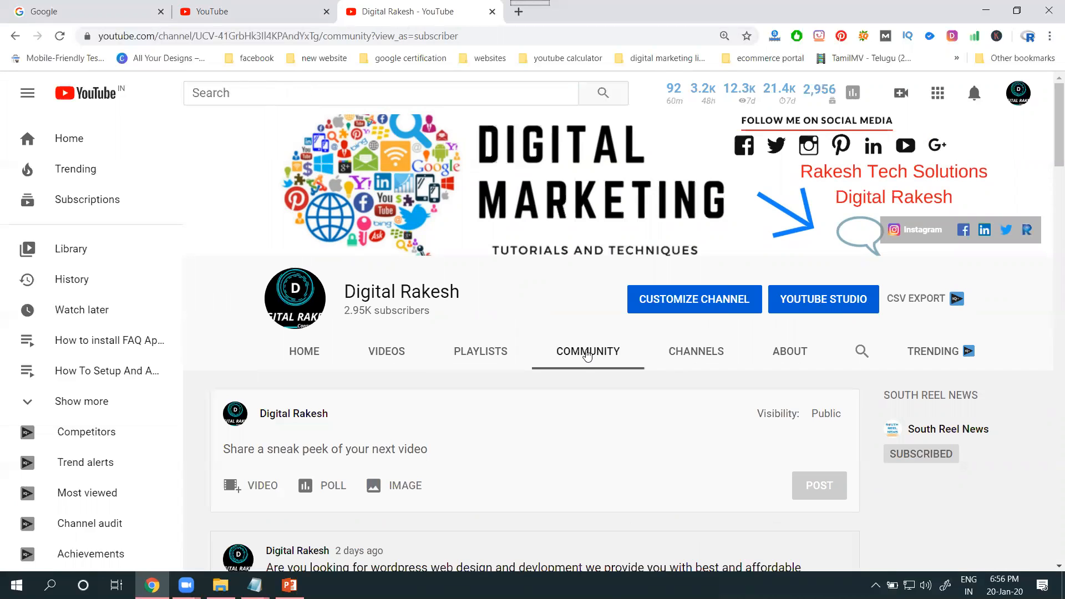
{"action": "left_click", "coordinate": [1018, 93]}
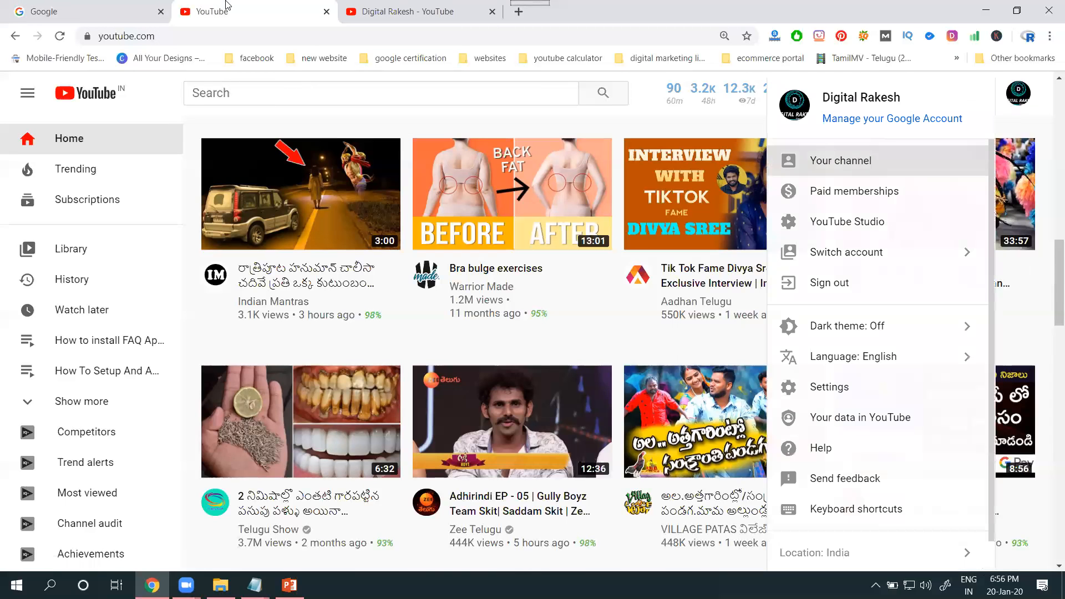
Step: Search 'shyne service', open Shyne Service In Hyderabad's Discussion tab, then return to your channel
{"action": "type", "text": "s"}
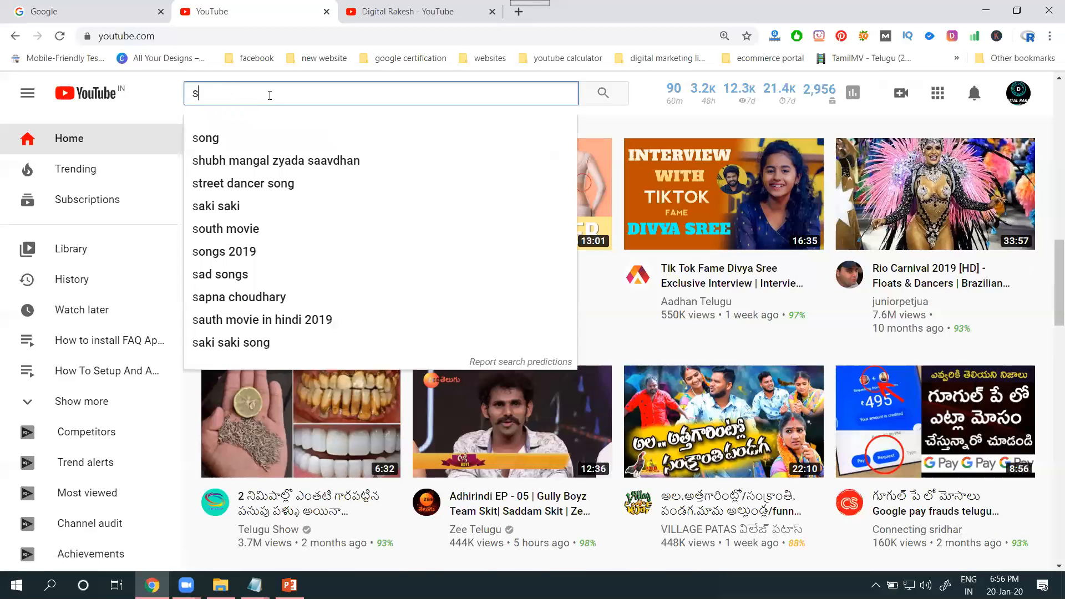
{"action": "type", "text": "hyne service"}
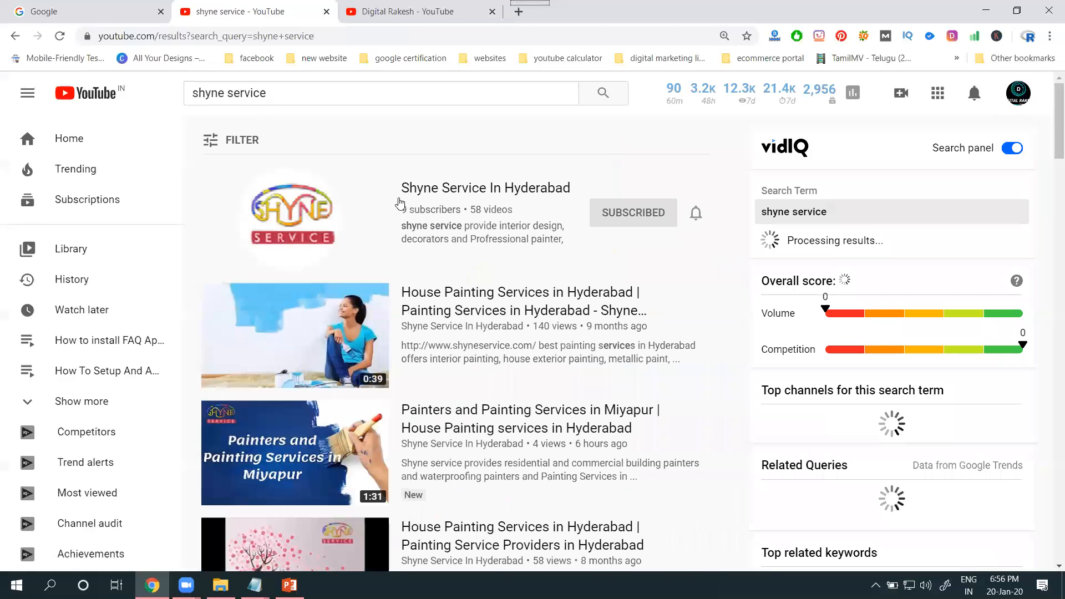
{"action": "left_click", "coordinate": [484, 188]}
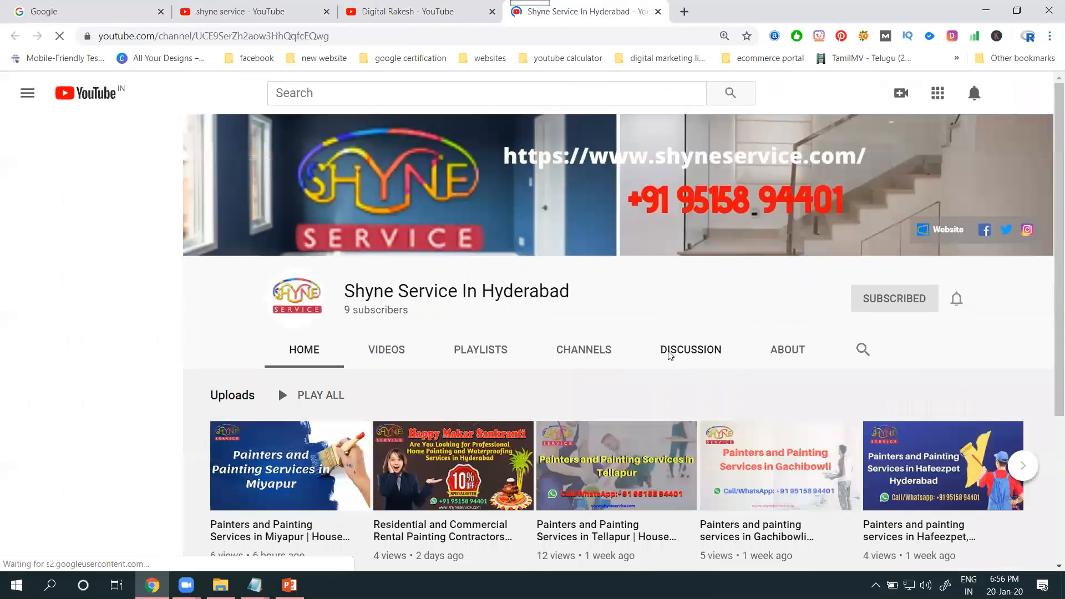
{"action": "left_click", "coordinate": [27, 93]}
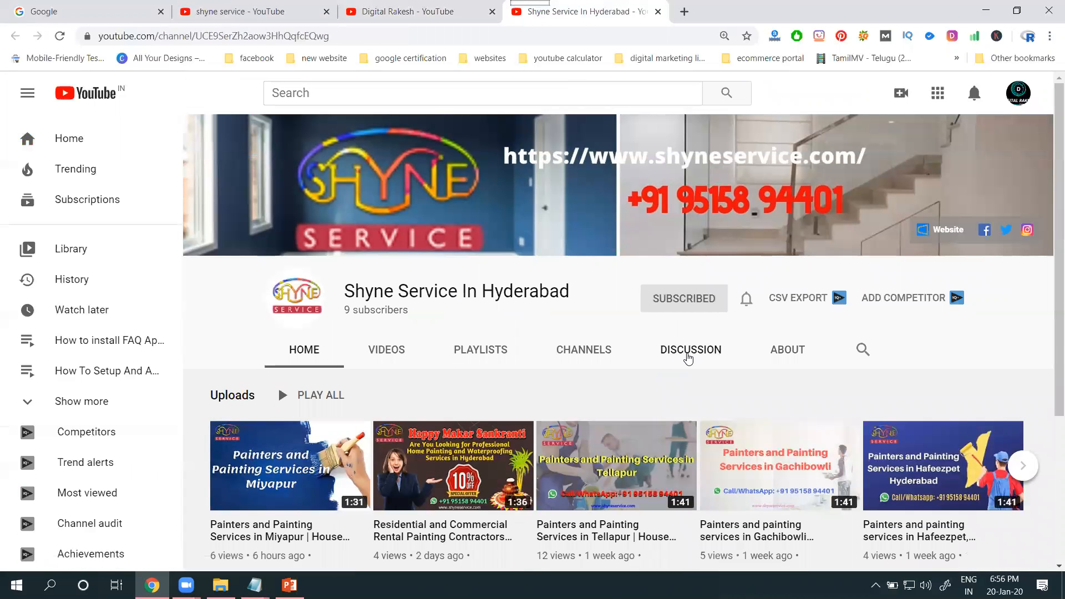
{"action": "left_click", "coordinate": [690, 348]}
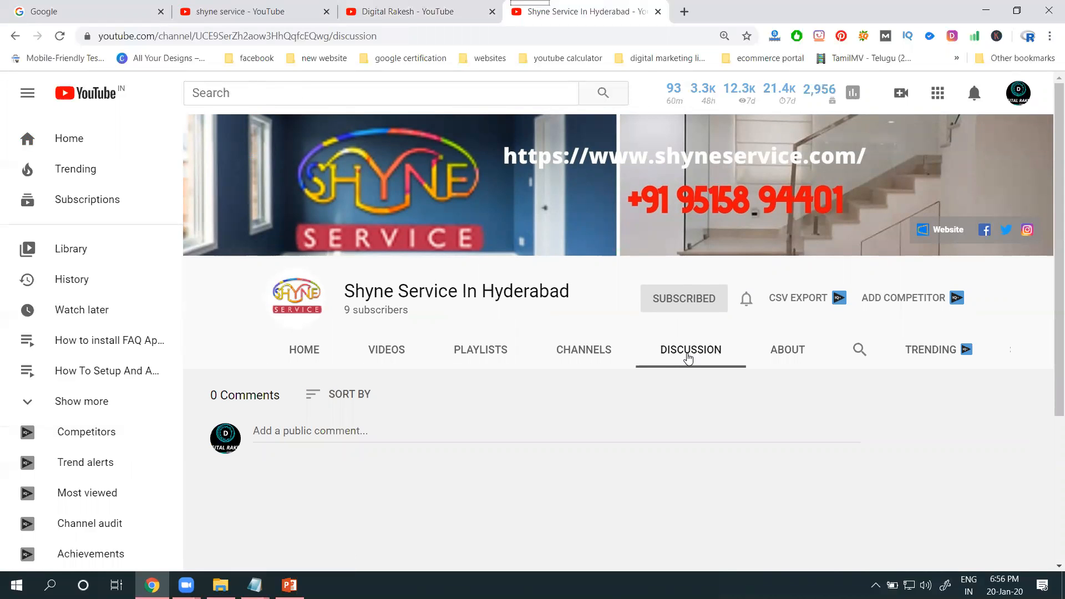
{"action": "mouse_move", "coordinate": [280, 431]}
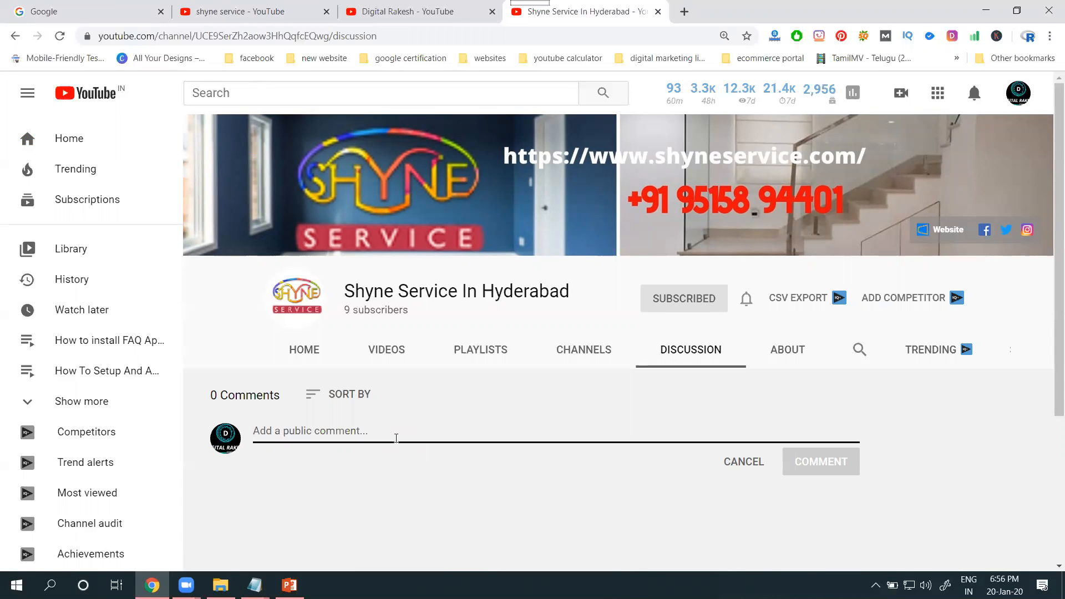
{"action": "left_click", "coordinate": [407, 12]}
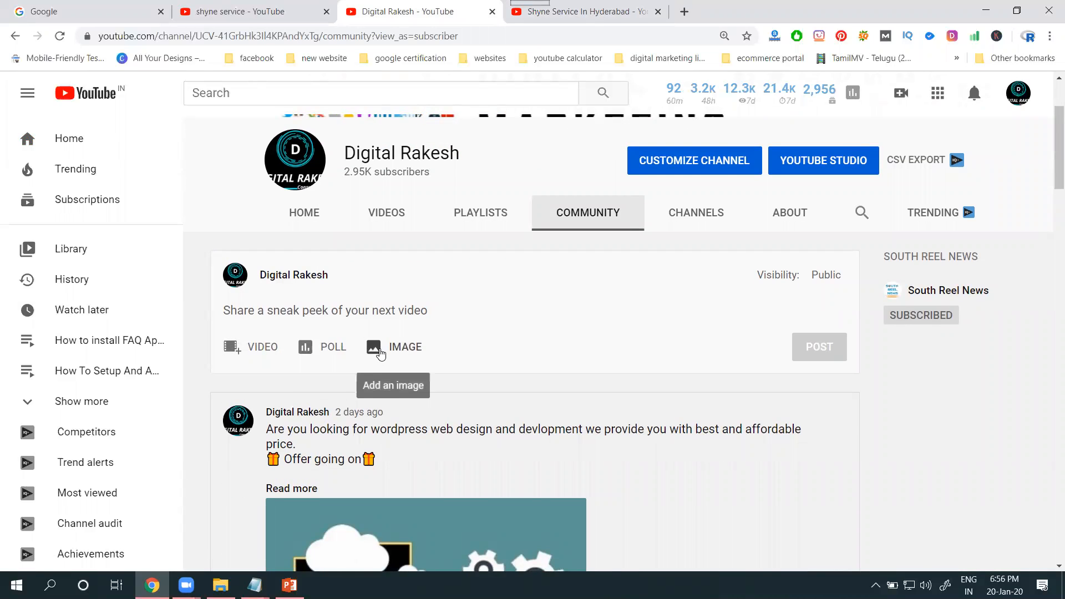
{"action": "scroll", "scroll_direction": "down", "scroll_amount": 3}
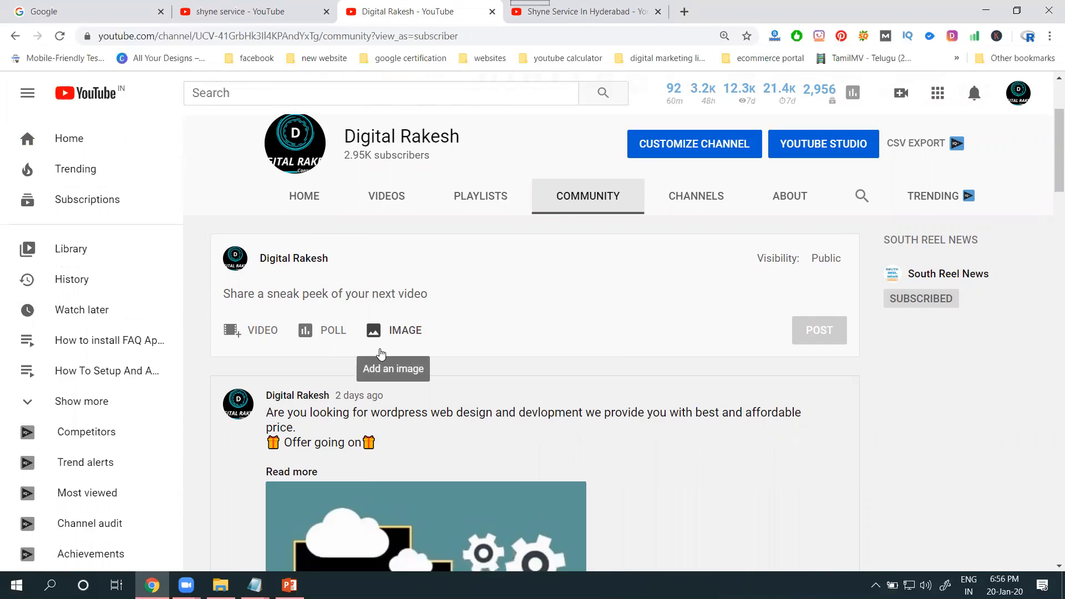
{"action": "scroll", "scroll_direction": "down", "scroll_amount": 3}
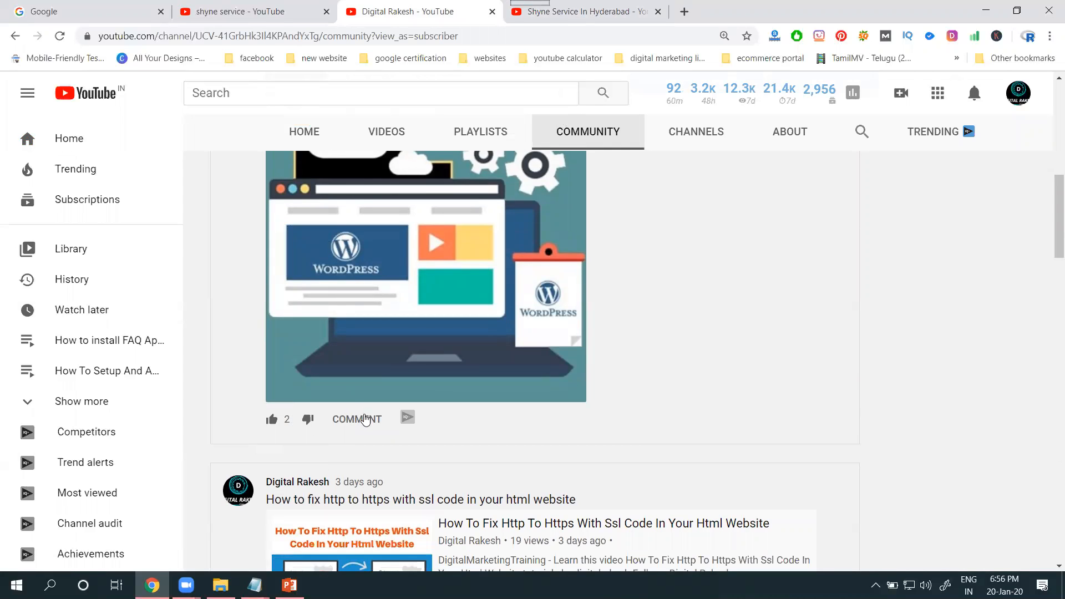
{"action": "scroll", "scroll_direction": "down", "scroll_amount": 3}
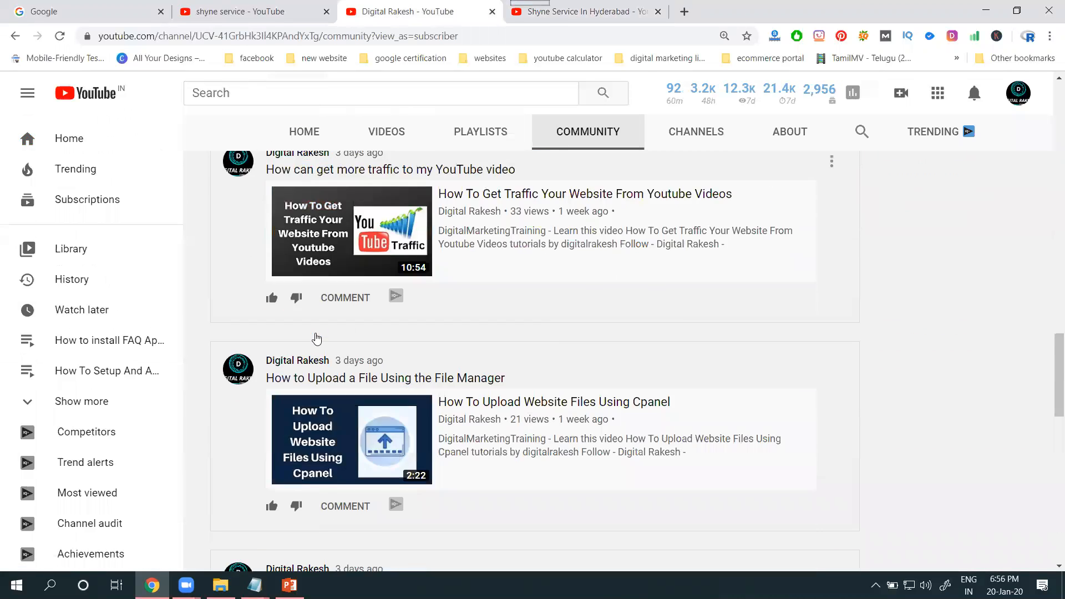
{"action": "scroll", "scroll_direction": "down", "scroll_amount": 3}
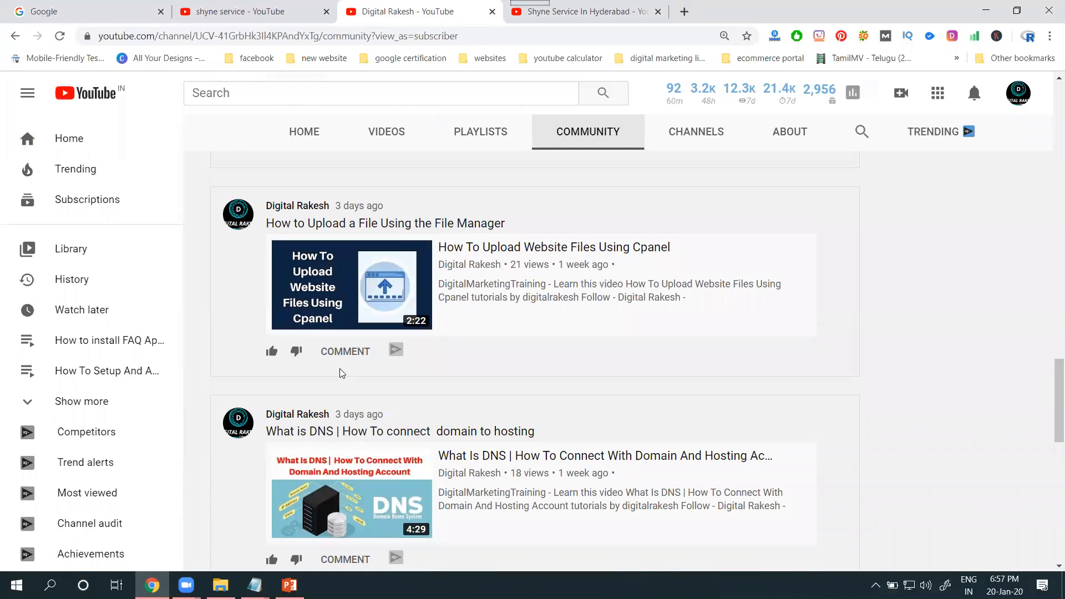
{"action": "scroll", "scroll_direction": "down", "scroll_amount": 3}
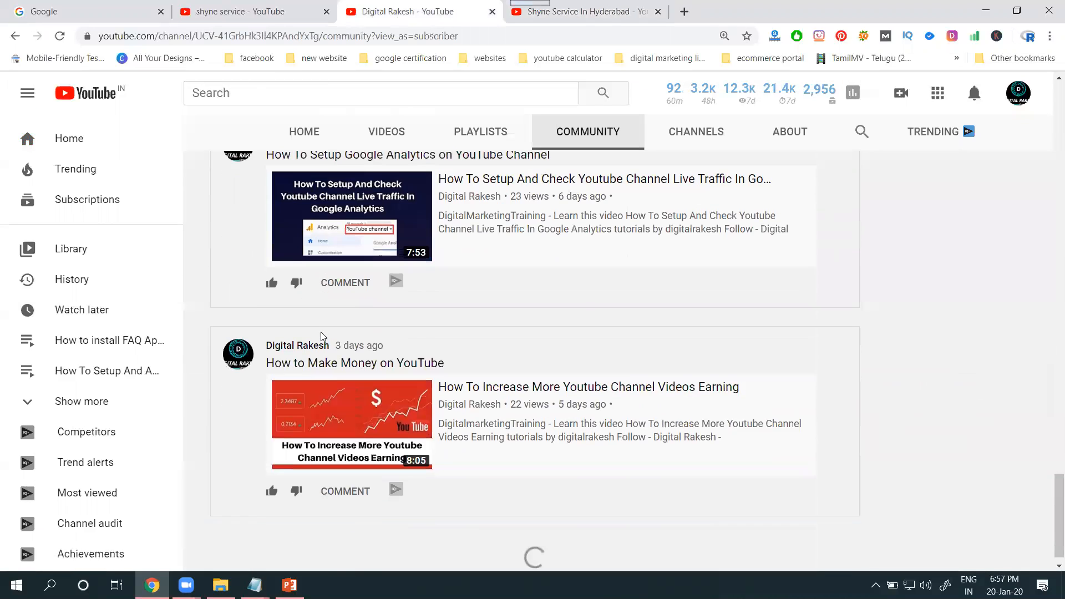
{"action": "scroll", "scroll_direction": "down", "scroll_amount": 3}
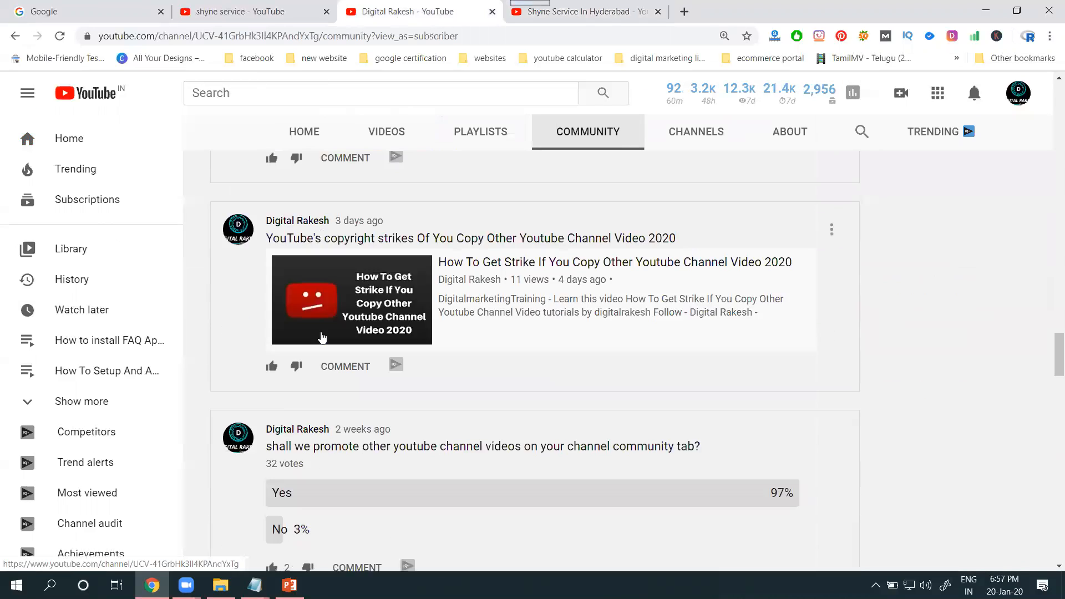
{"action": "scroll", "scroll_direction": "down", "scroll_amount": 3}
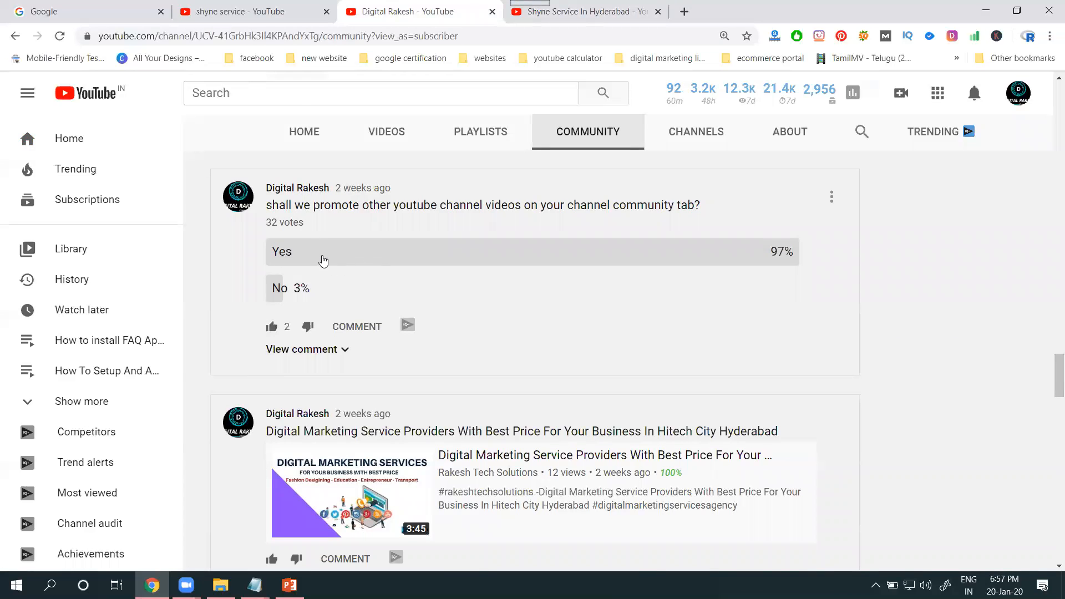
{"action": "mouse_move", "coordinate": [344, 350]}
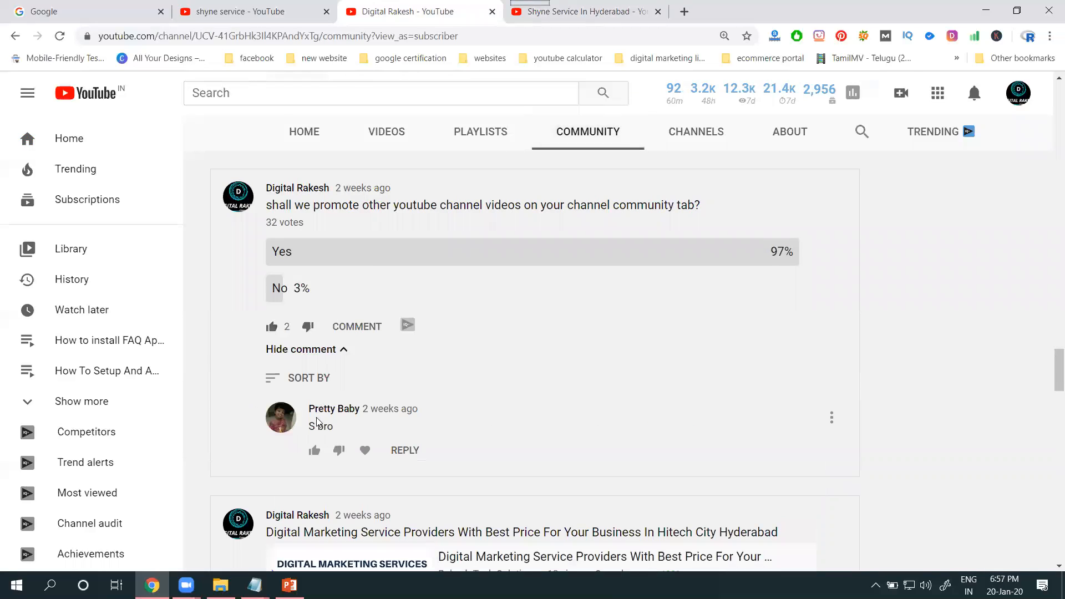
{"action": "left_click", "coordinate": [300, 348]}
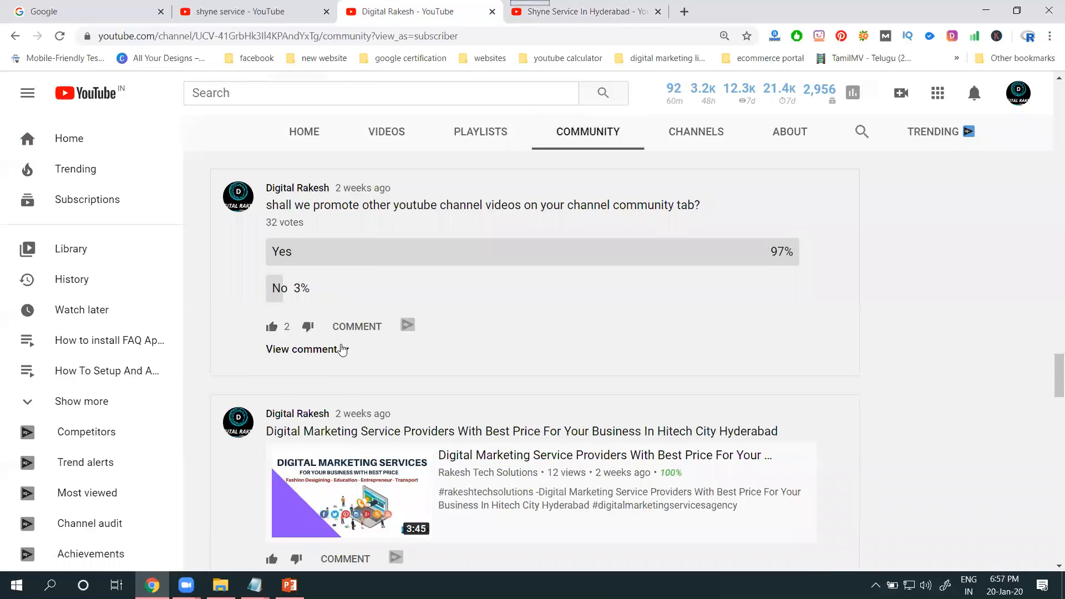
{"action": "scroll", "scroll_direction": "down", "scroll_amount": 3}
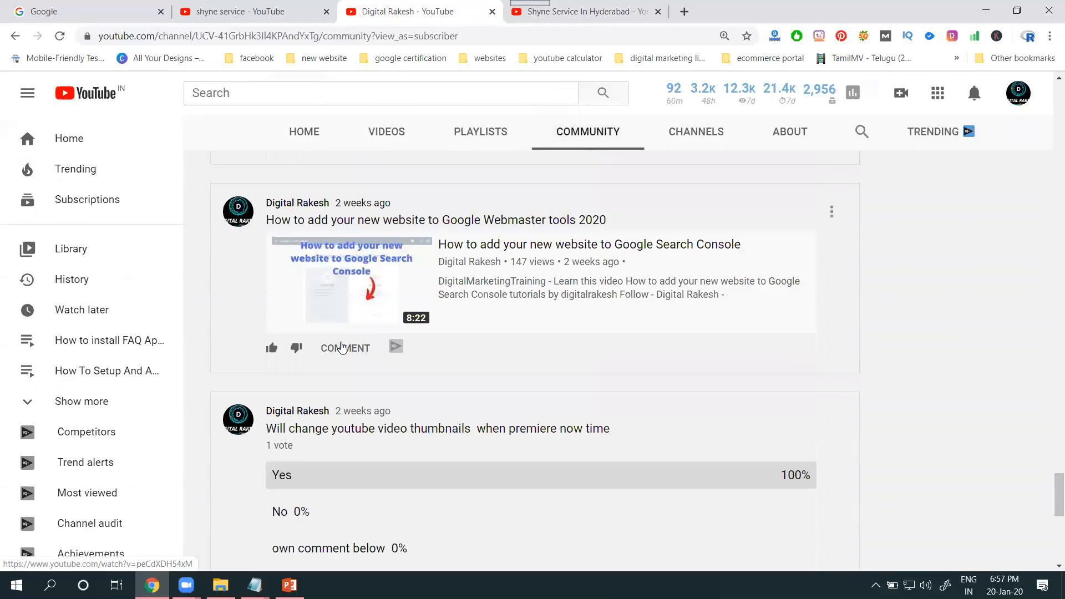
{"action": "scroll", "scroll_direction": "down", "scroll_amount": 3}
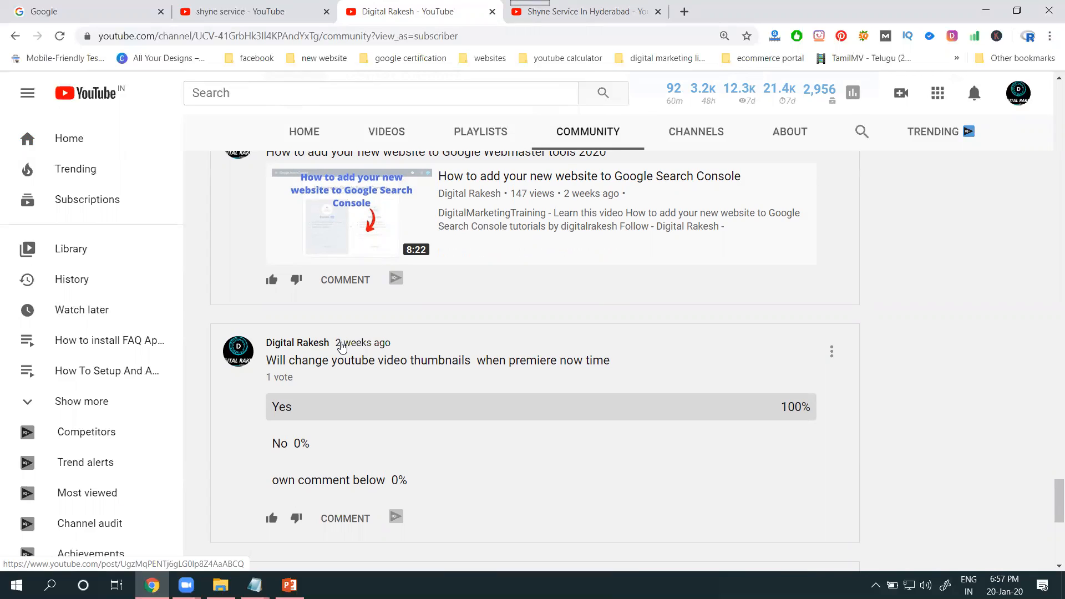
{"action": "scroll", "scroll_direction": "down", "scroll_amount": 3}
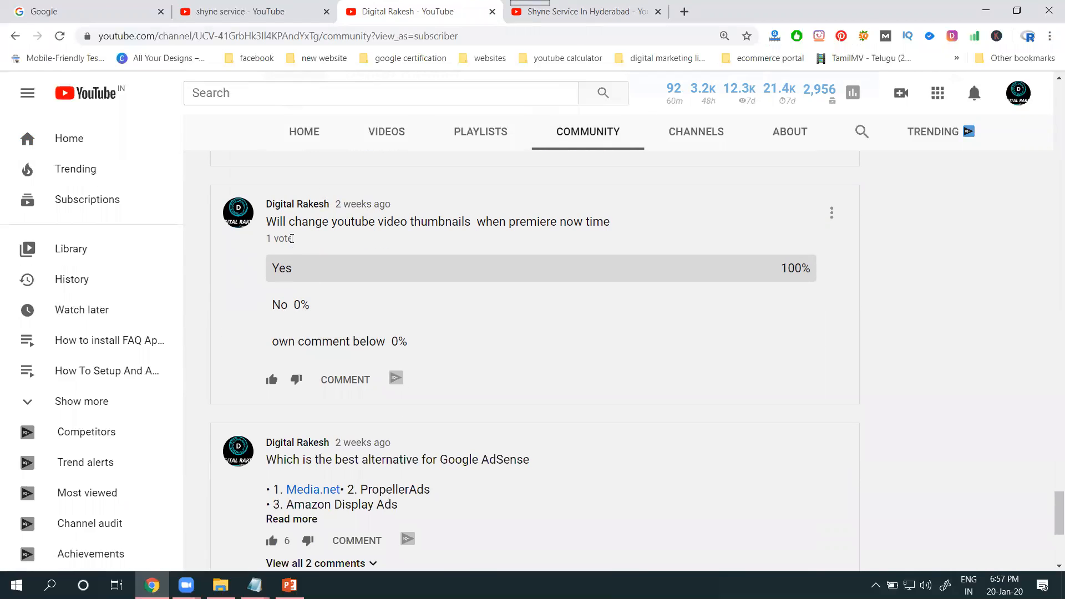
{"action": "scroll", "scroll_direction": "down", "scroll_amount": 3}
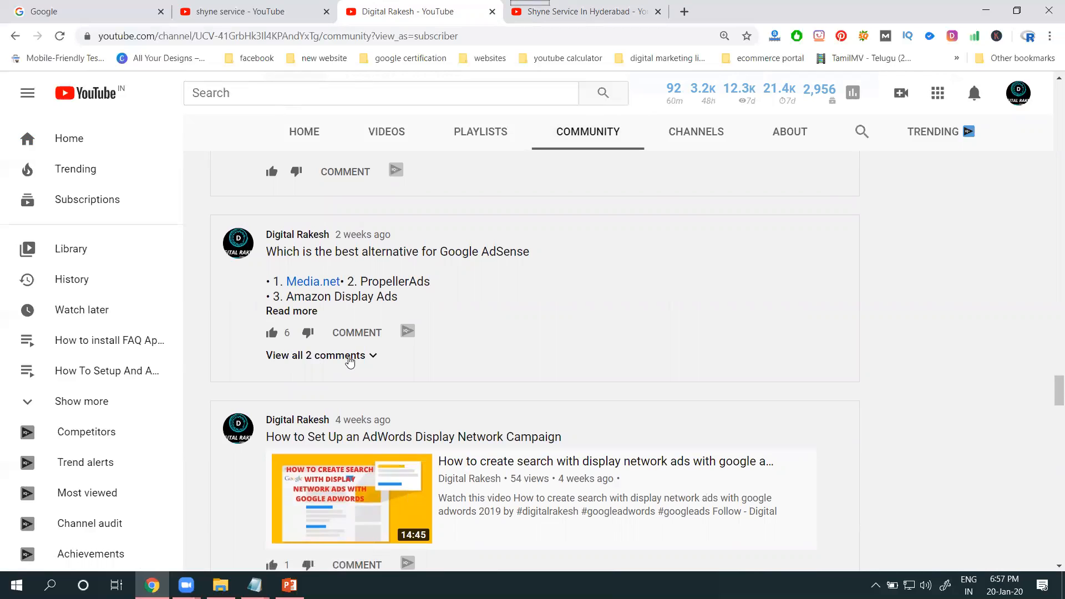
{"action": "left_click", "coordinate": [321, 354]}
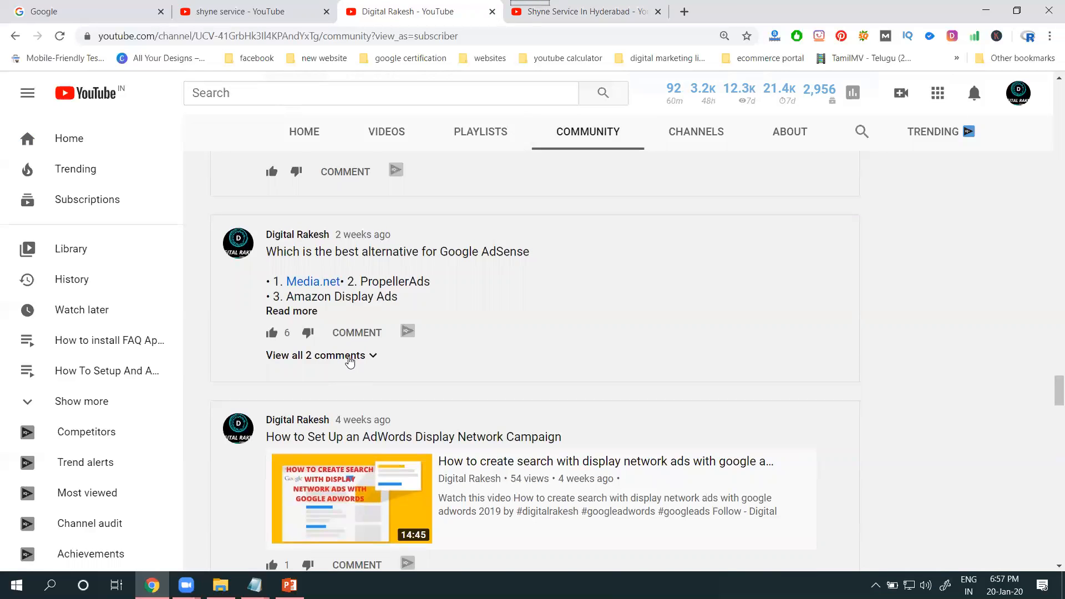
{"action": "scroll", "scroll_direction": "down", "scroll_amount": 3}
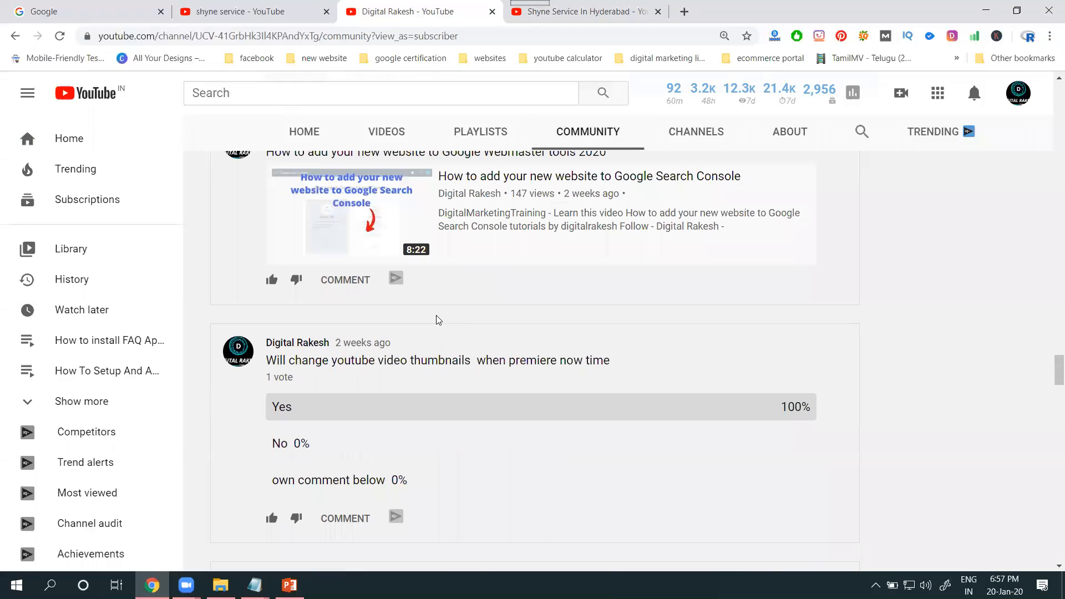
{"action": "scroll", "scroll_direction": "down", "scroll_amount": 3}
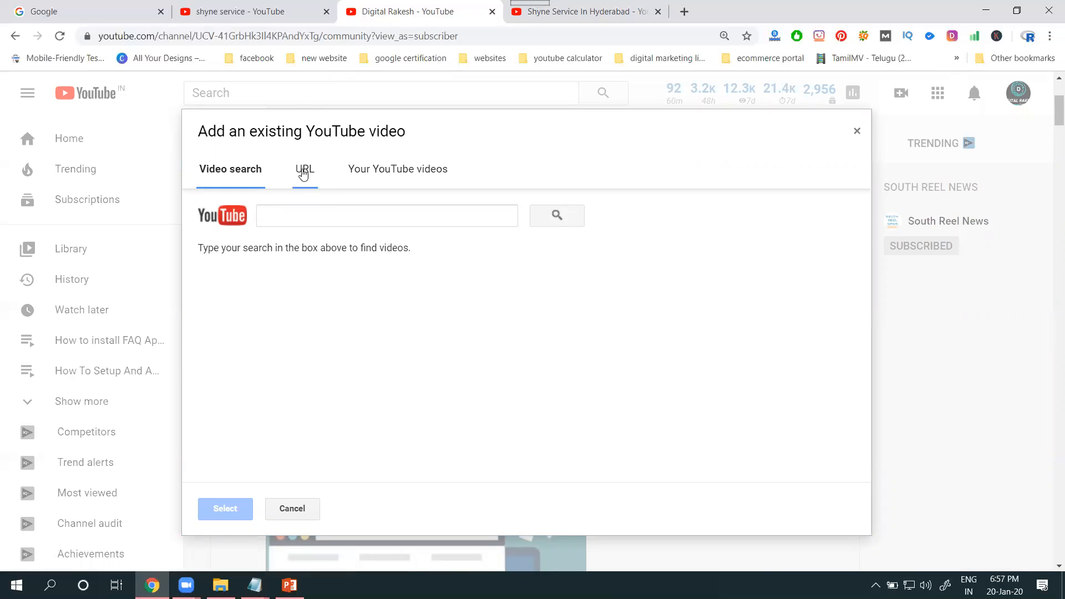
Step: List Your YouTube videos and pick the How To Setup And Add Faqs On Facebook video
{"action": "left_click", "coordinate": [397, 169]}
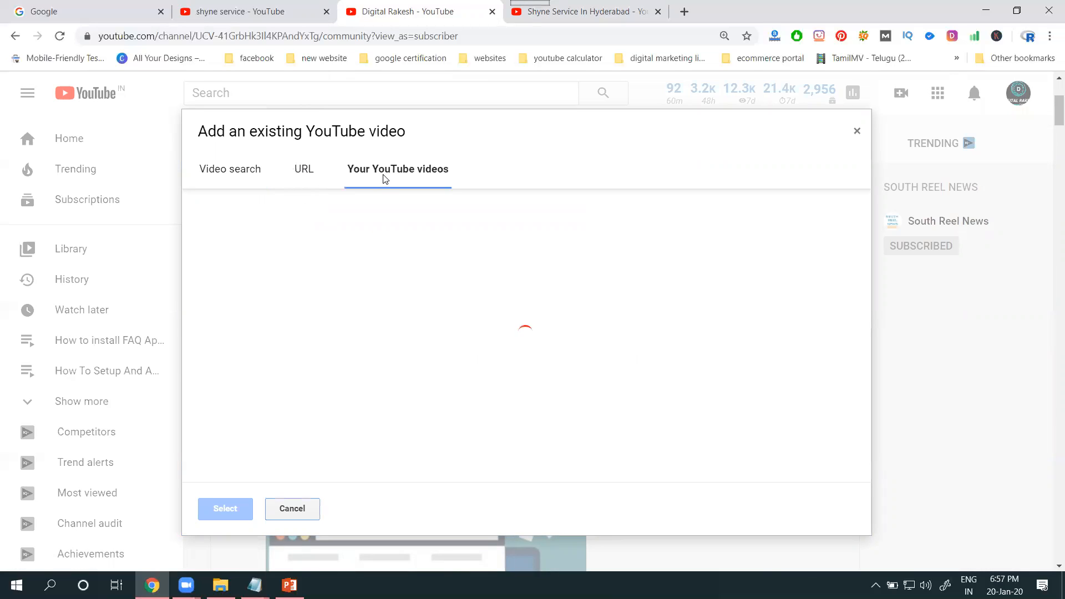
{"action": "mouse_move", "coordinate": [342, 251]}
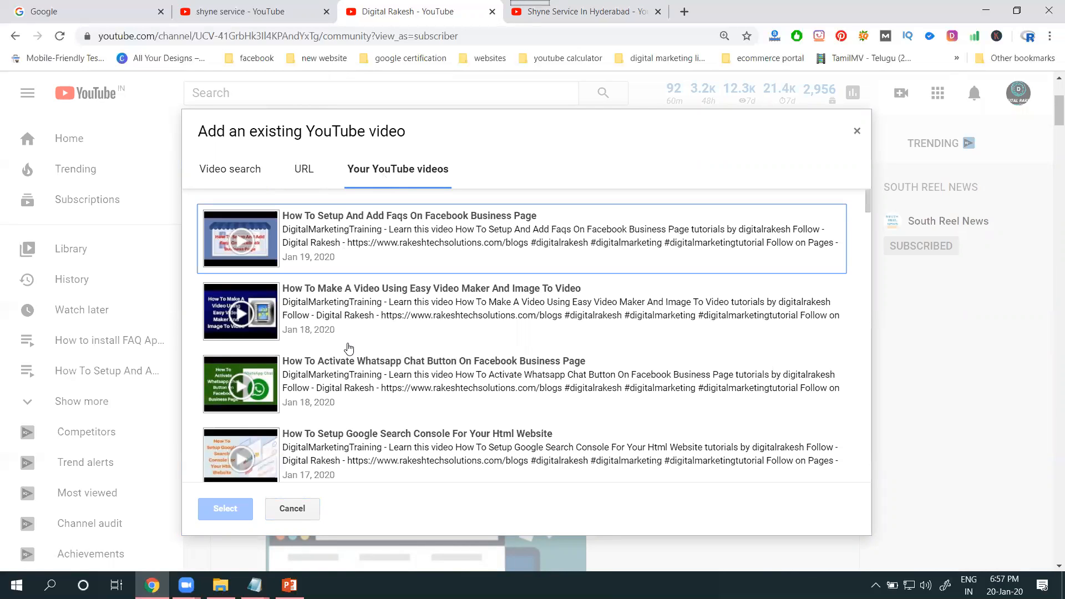
{"action": "mouse_move", "coordinate": [318, 231]}
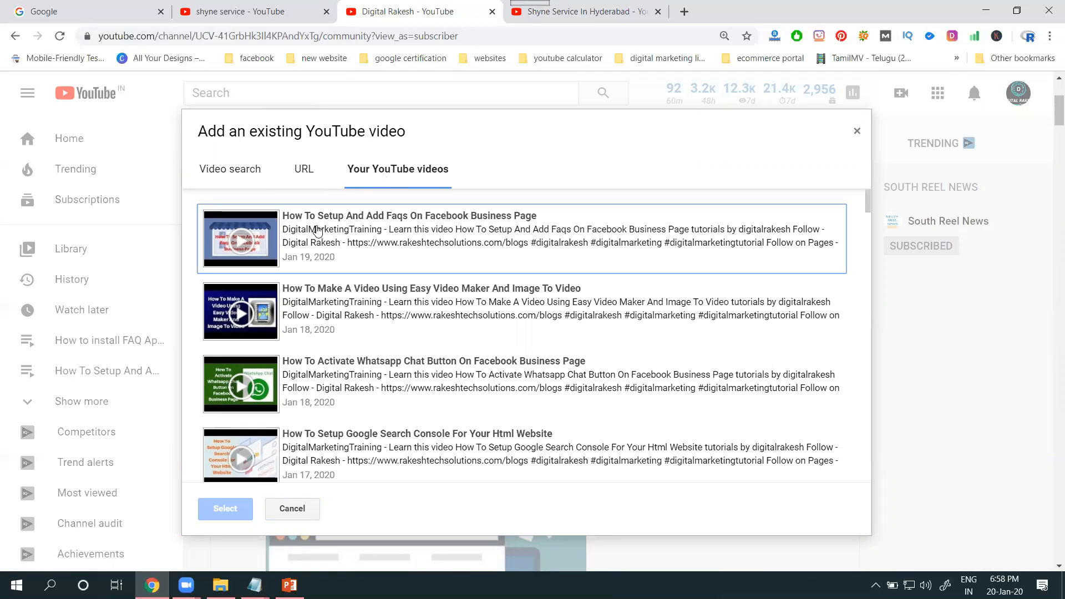
{"action": "mouse_move", "coordinate": [363, 224]}
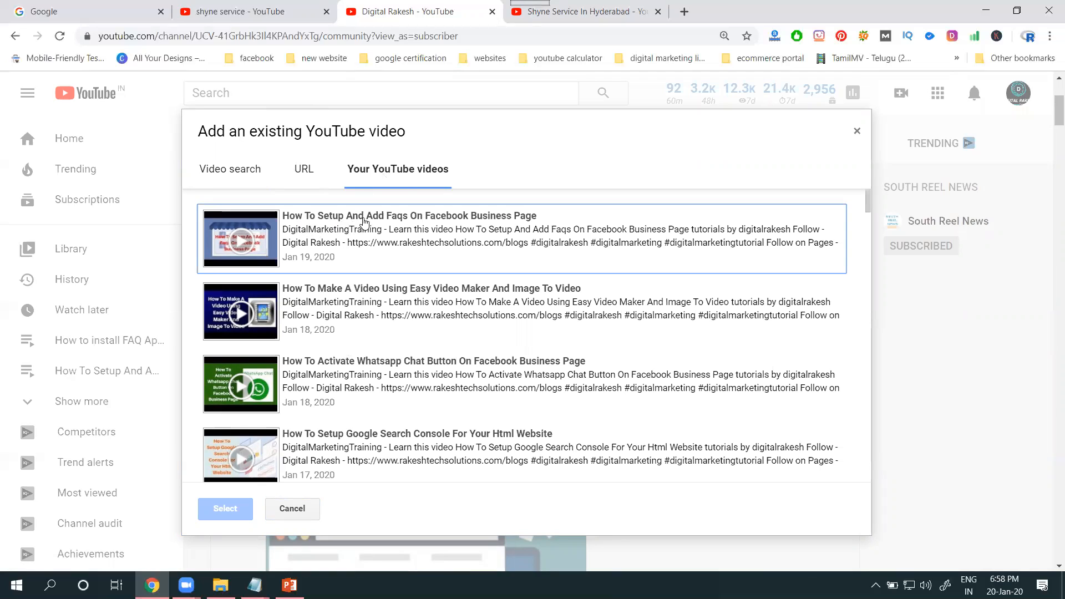
{"action": "mouse_move", "coordinate": [448, 229]}
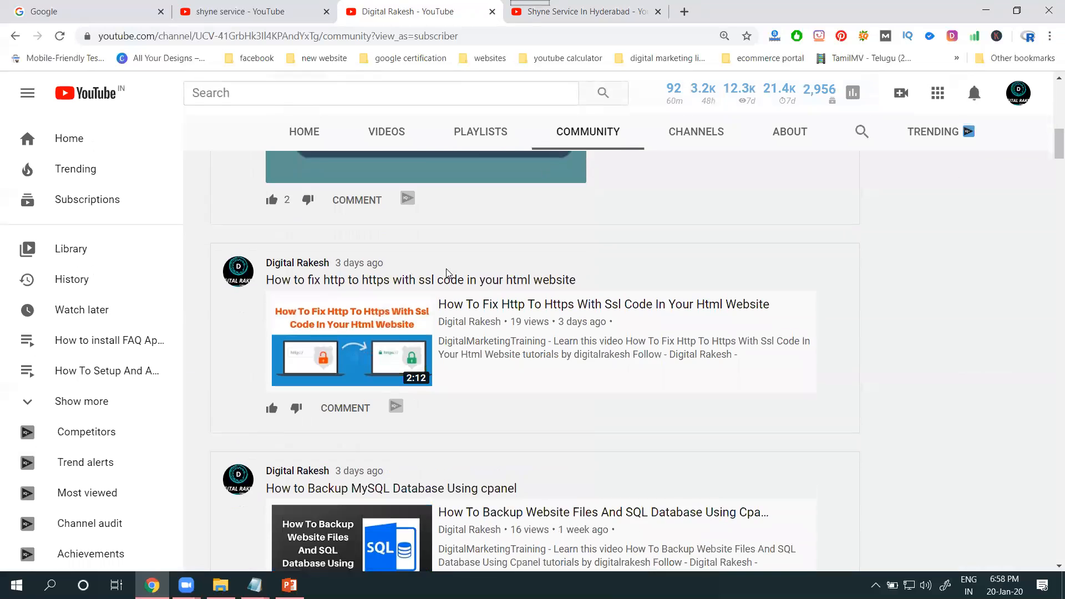
{"action": "scroll", "scroll_direction": "down", "scroll_amount": 3}
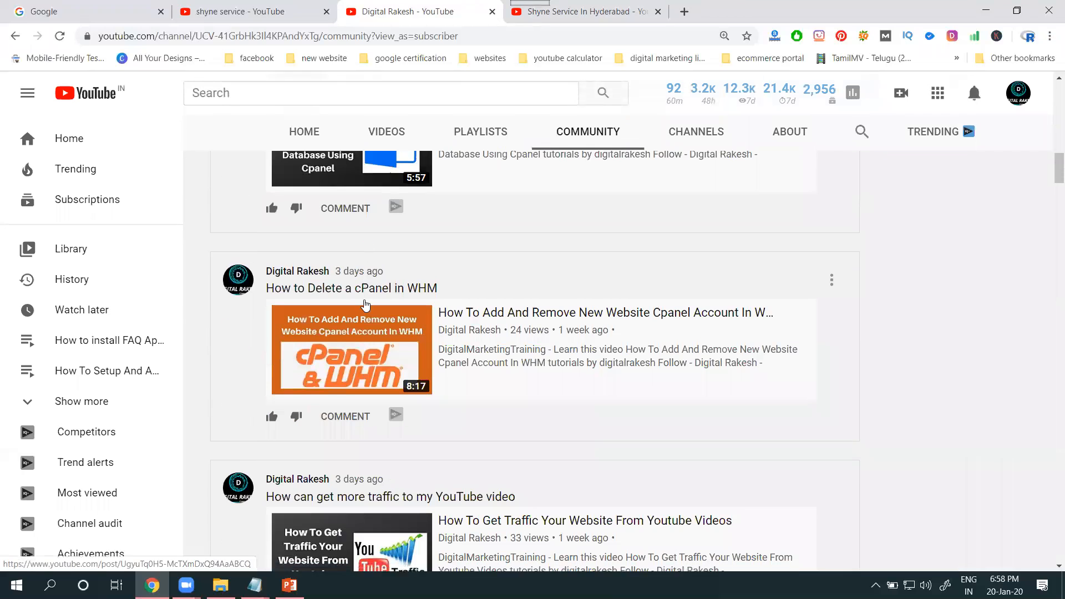
{"action": "scroll", "scroll_direction": "down", "scroll_amount": 3}
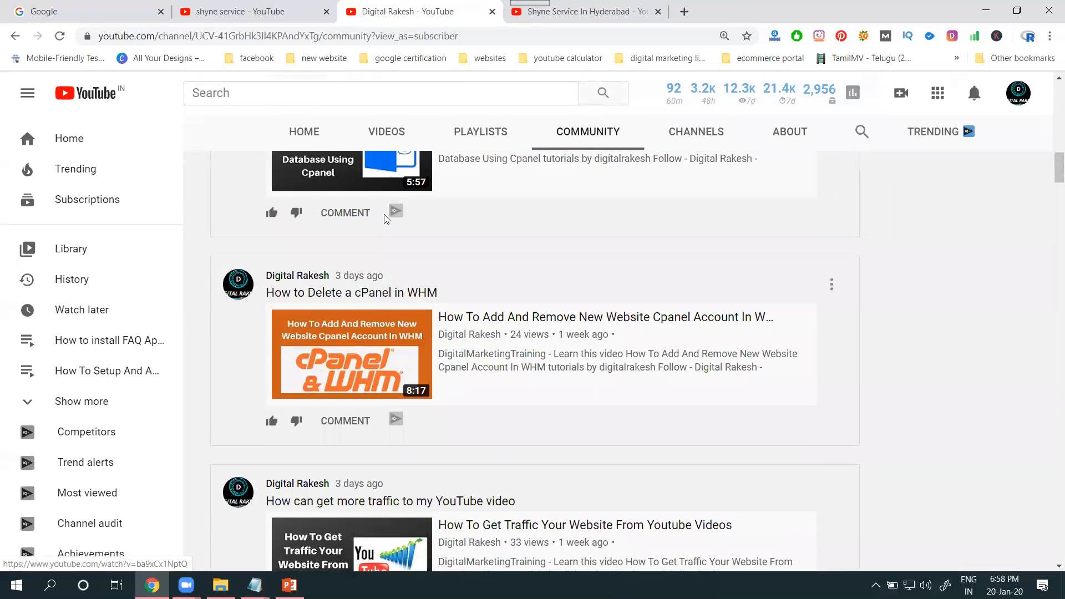
{"action": "scroll", "scroll_direction": "down", "scroll_amount": 3}
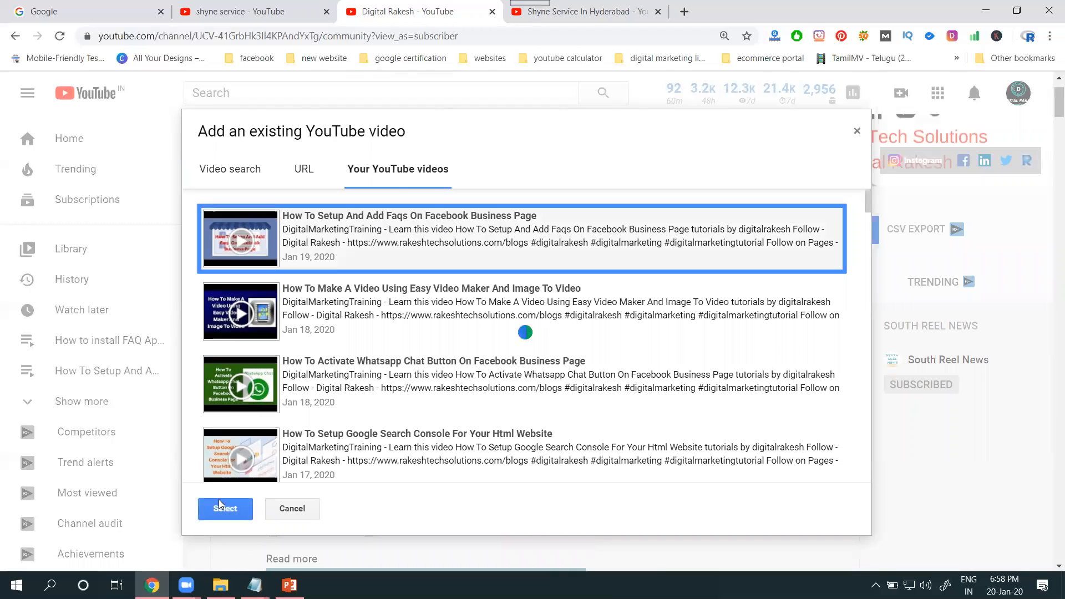
Step: Attach the FAQs video, caption it 'How to enable facebook faqs button 2020', and post it
{"action": "left_click", "coordinate": [225, 508]}
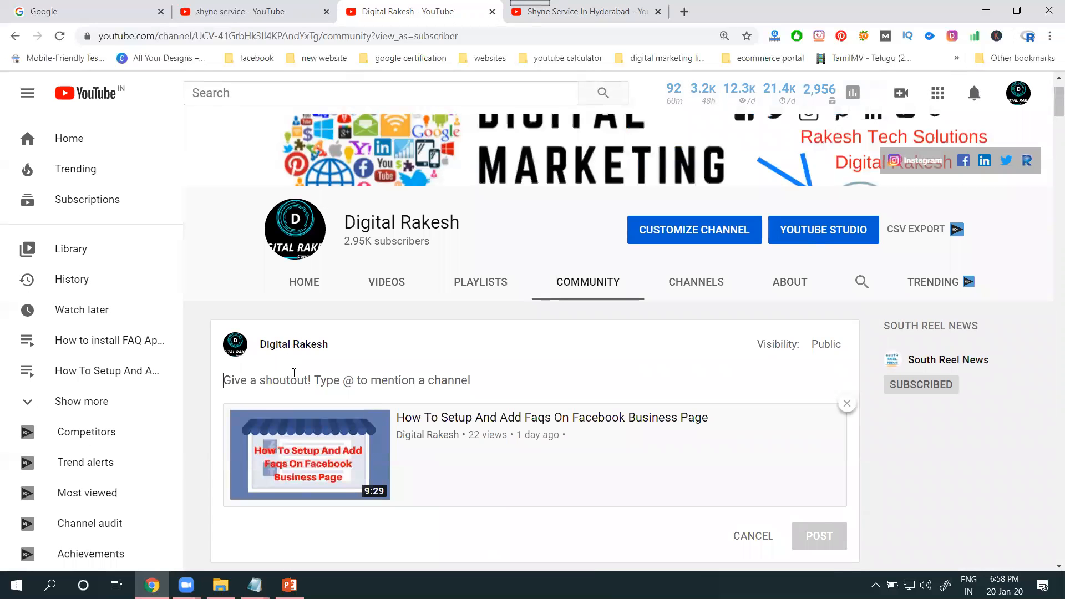
{"action": "type", "text": "How to"}
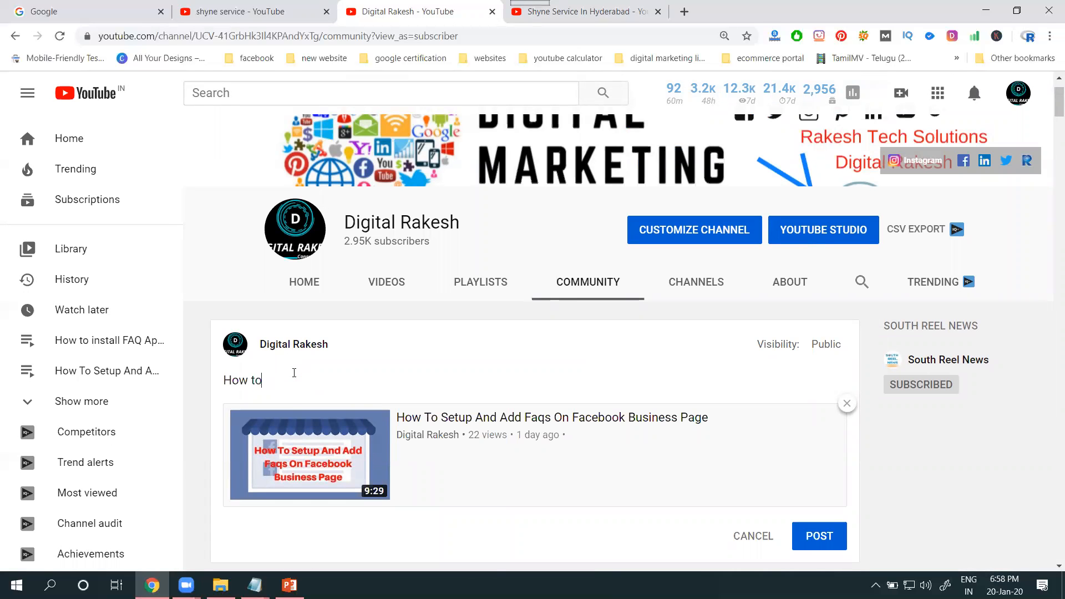
{"action": "type", "text": "enab"}
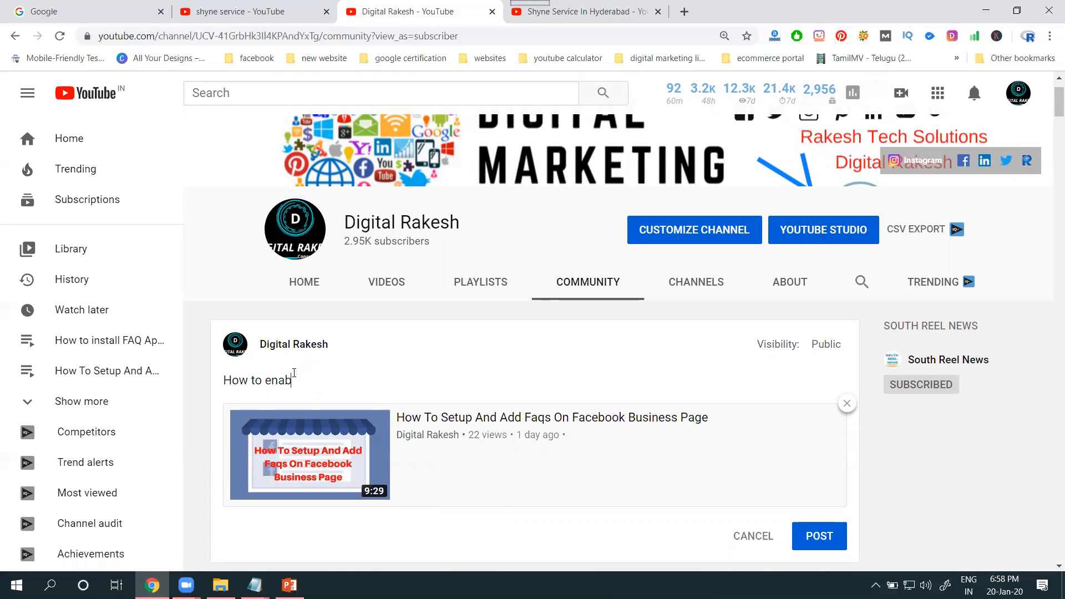
{"action": "type", "text": "le facebook faq"}
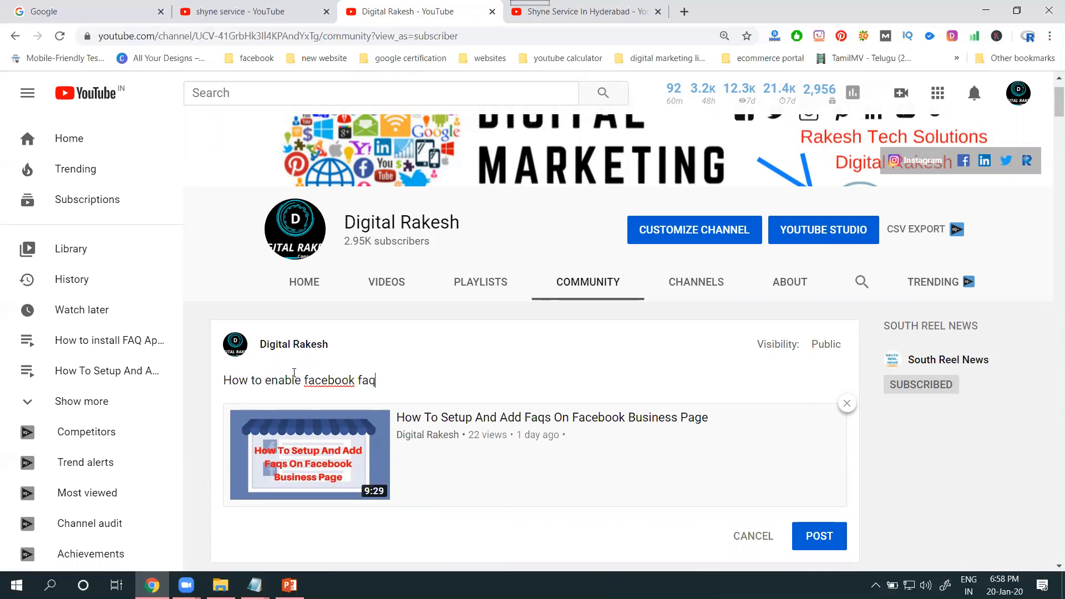
{"action": "type", "text": "s button 2020"}
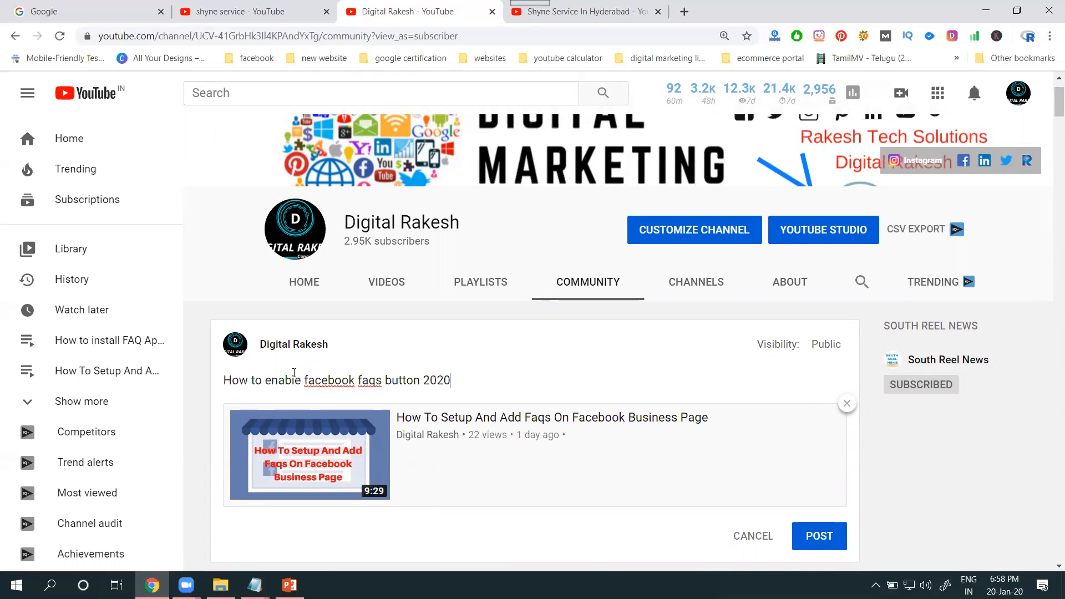
{"action": "scroll", "scroll_direction": "down", "scroll_amount": 3}
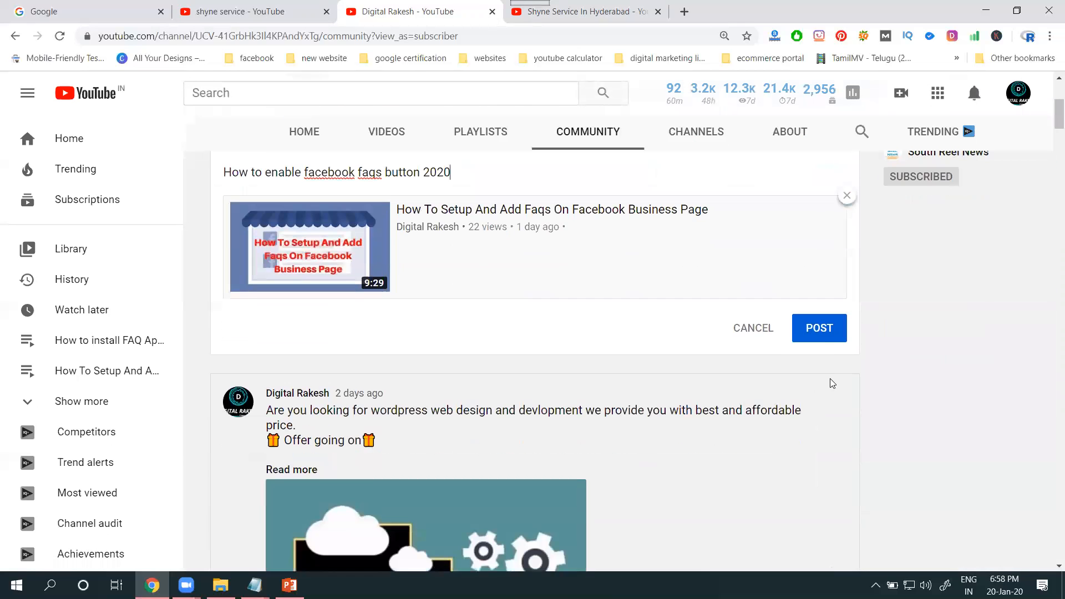
{"action": "left_click", "coordinate": [752, 328]}
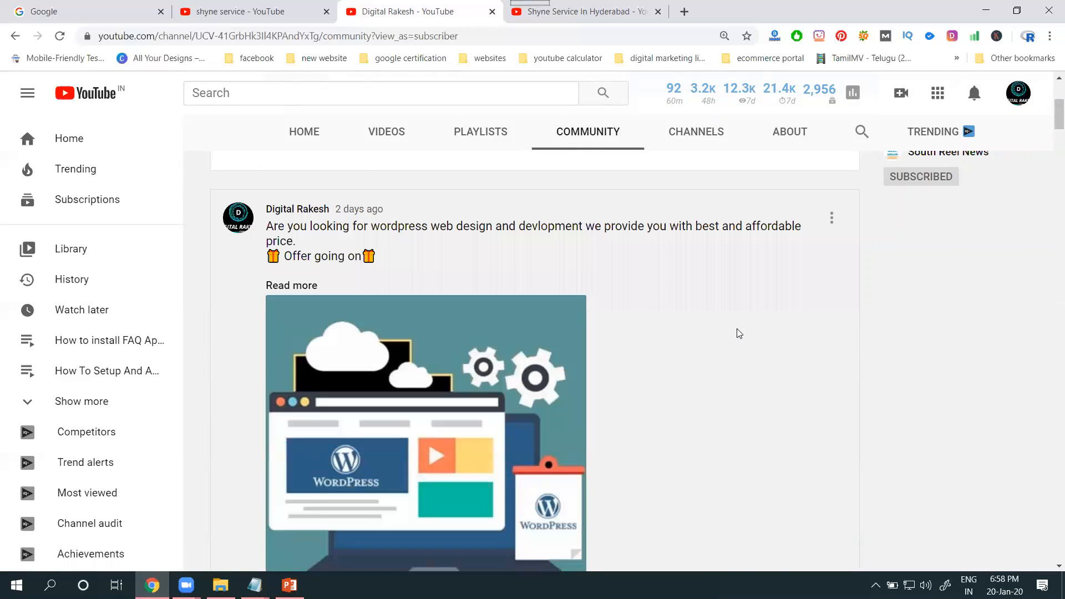
{"action": "left_click", "coordinate": [819, 208]}
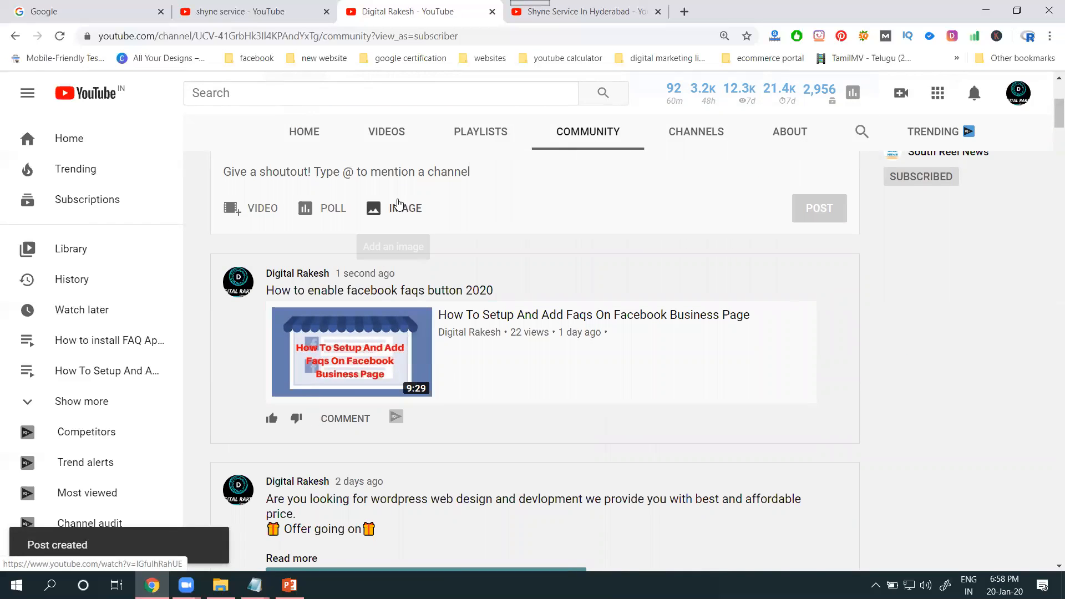
Step: Start an image post and upload 'web hosting best price in hyderabad' from rts services 2019
{"action": "left_click", "coordinate": [373, 208]}
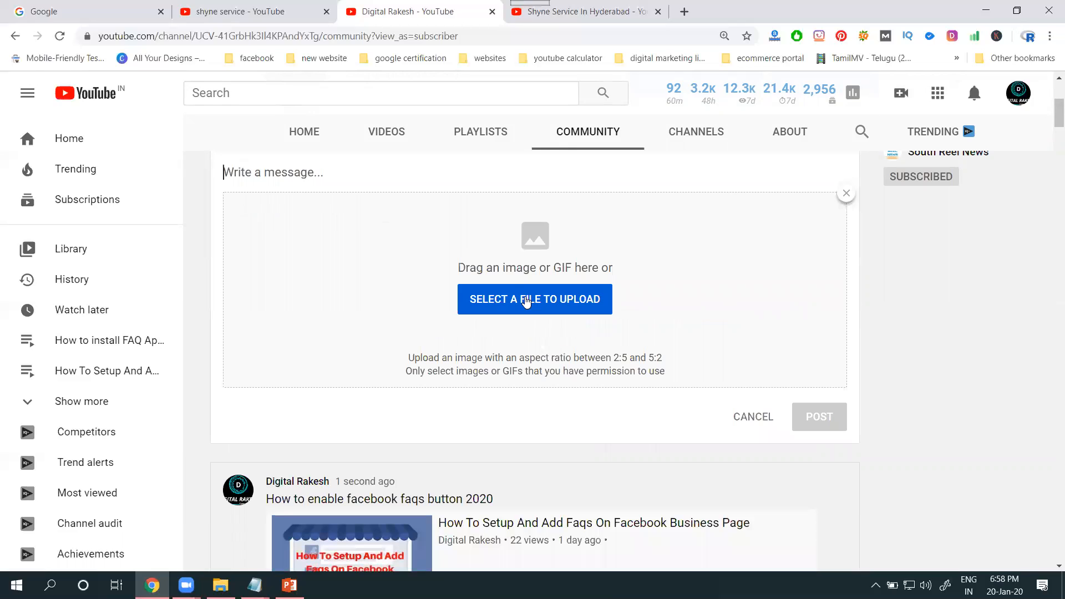
{"action": "left_click", "coordinate": [533, 299]}
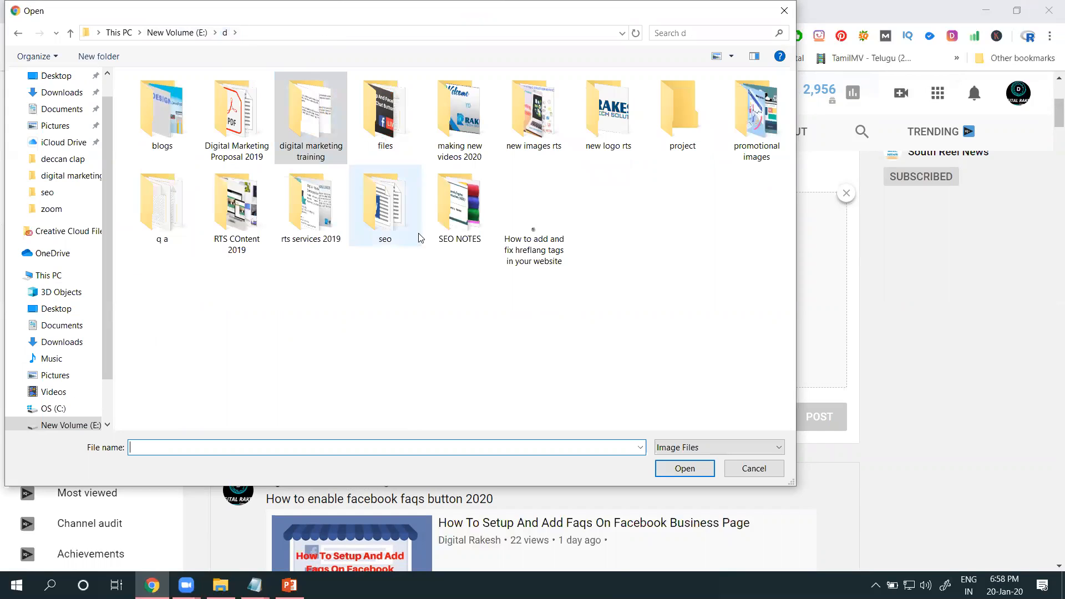
{"action": "left_click", "coordinate": [310, 203]}
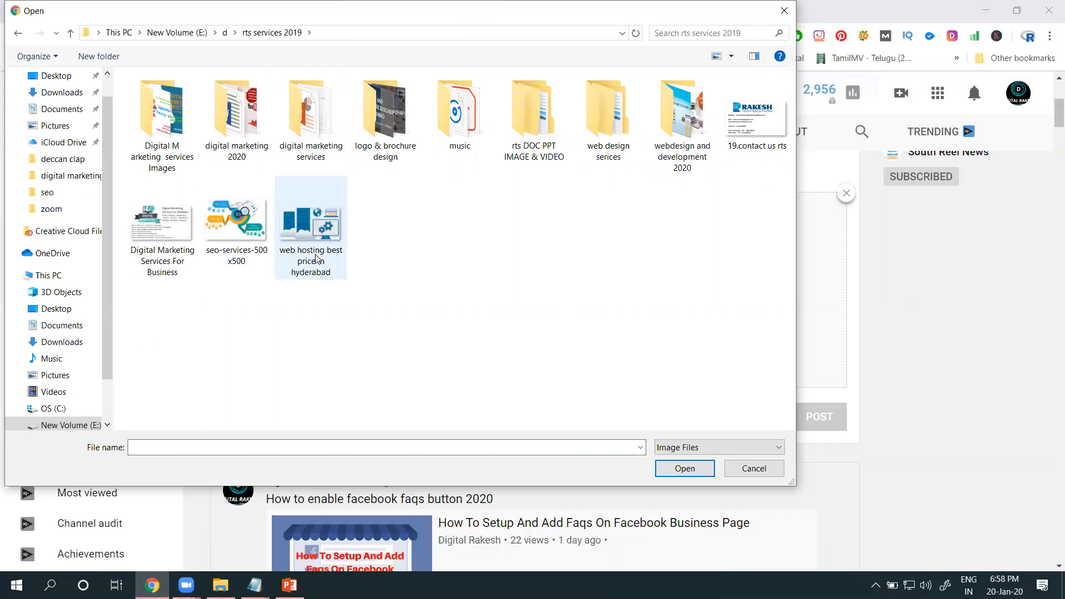
{"action": "left_click", "coordinate": [683, 468]}
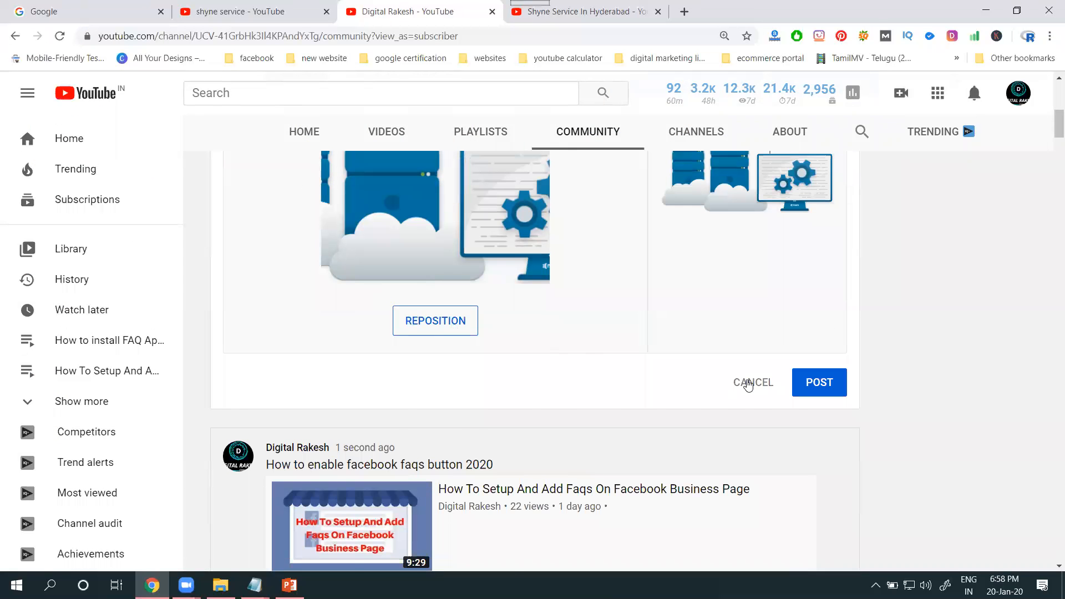
{"action": "left_click", "coordinate": [752, 382]}
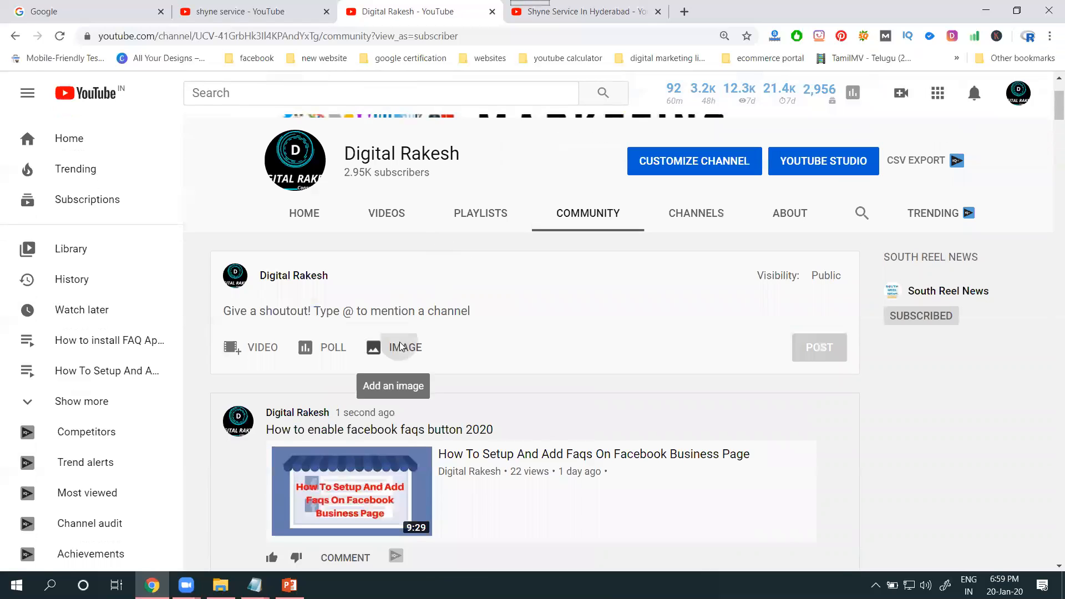
{"action": "left_click", "coordinate": [403, 347]}
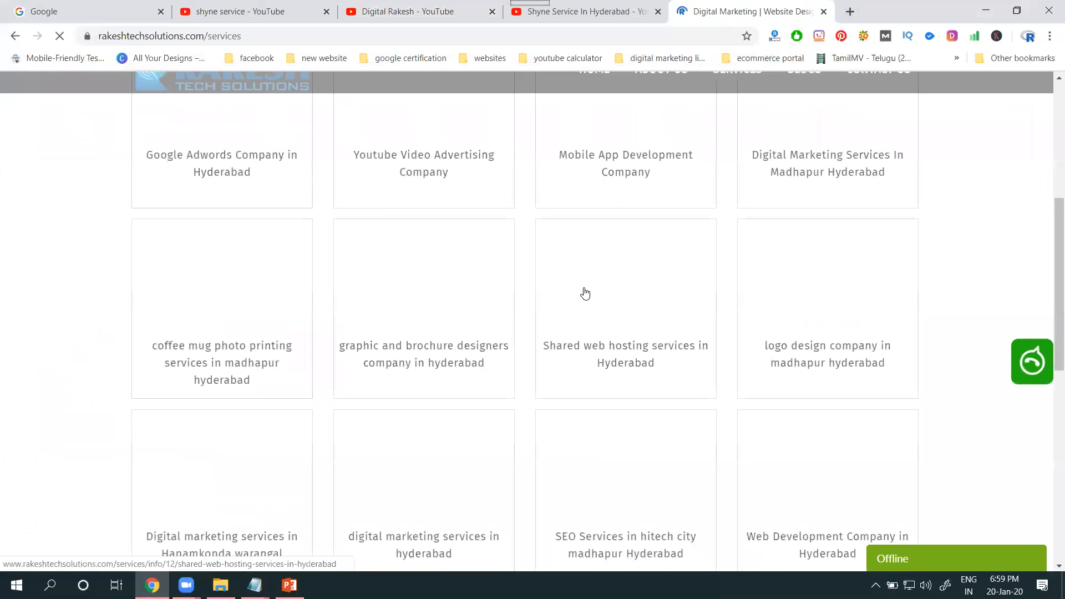
Step: On the Rakesh Tech Solutions Services page, open Shared web hosting services in Hyderabad
{"action": "scroll", "scroll_direction": "down", "scroll_amount": 3}
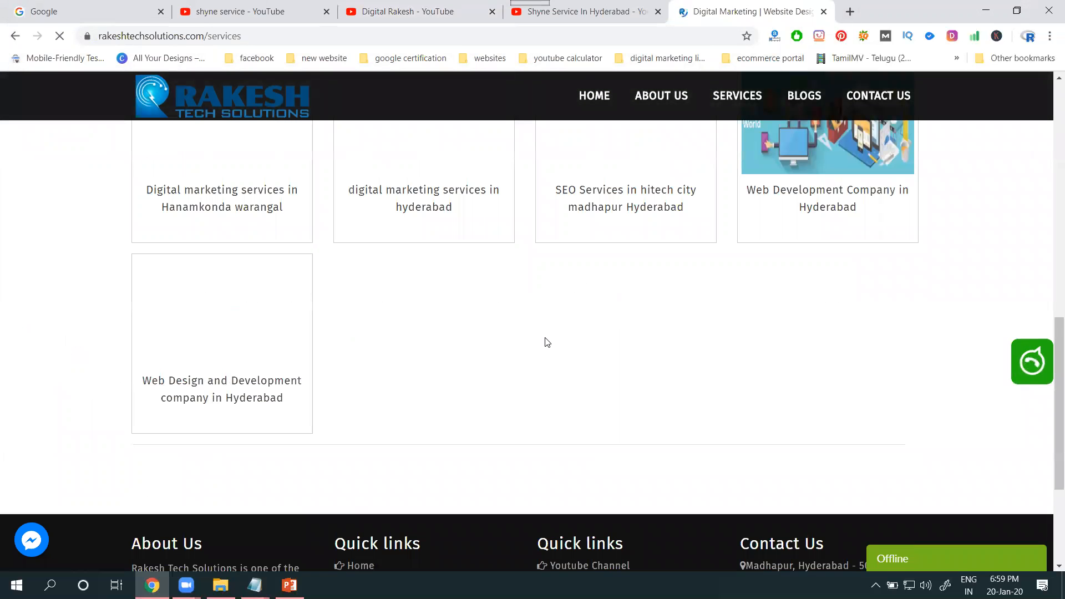
{"action": "scroll", "scroll_direction": "up", "scroll_amount": 3}
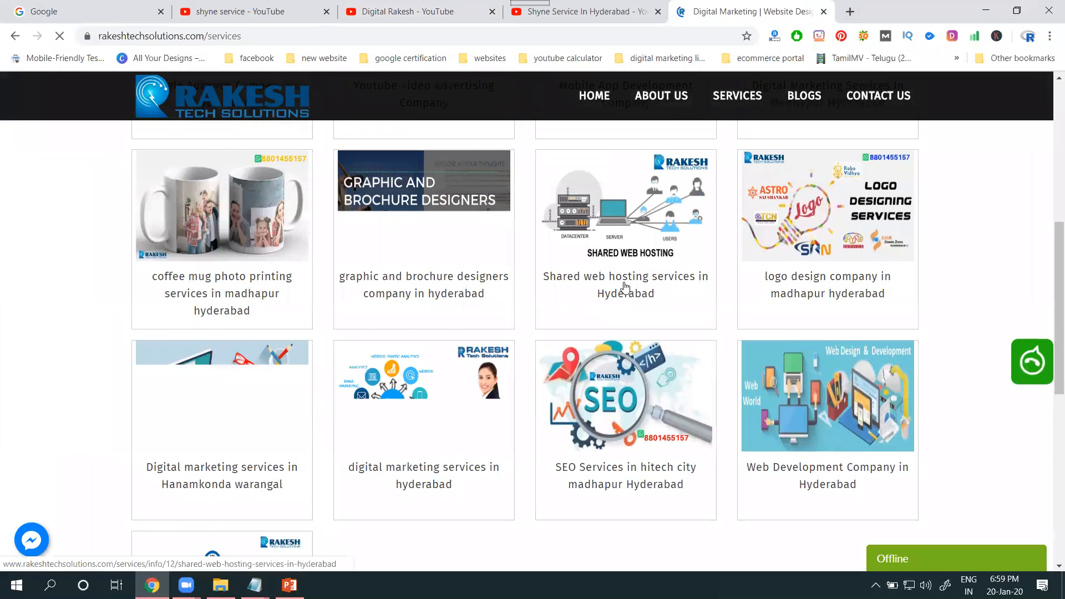
{"action": "left_click", "coordinate": [623, 285]}
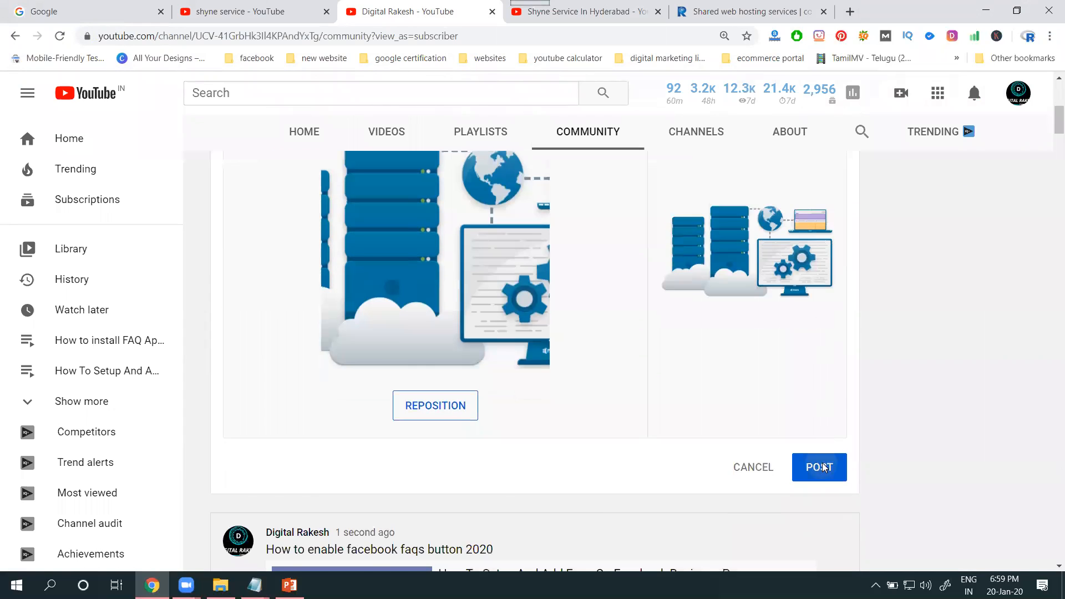
Step: Publish the web hosting image post with its website link, then reopen the composer
{"action": "left_click", "coordinate": [818, 467]}
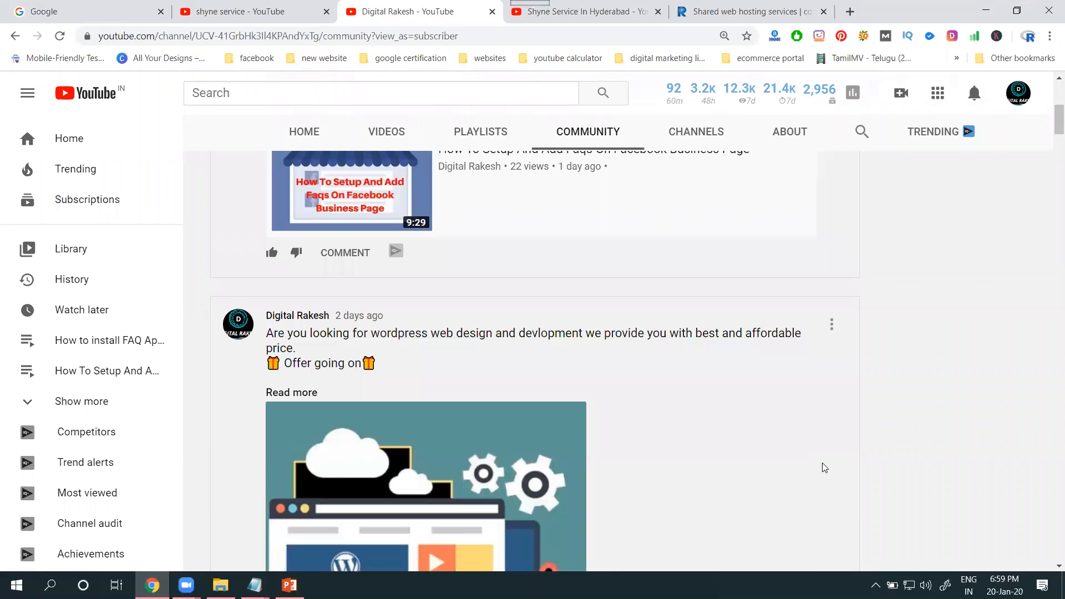
{"action": "left_click", "coordinate": [819, 260]}
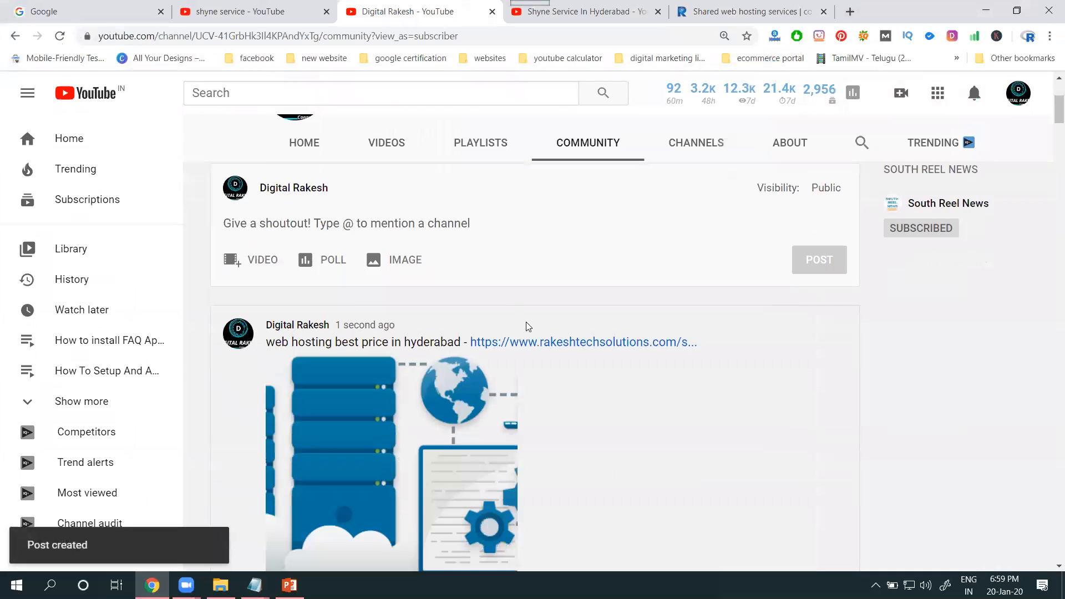
{"action": "scroll", "scroll_direction": "down", "scroll_amount": 3}
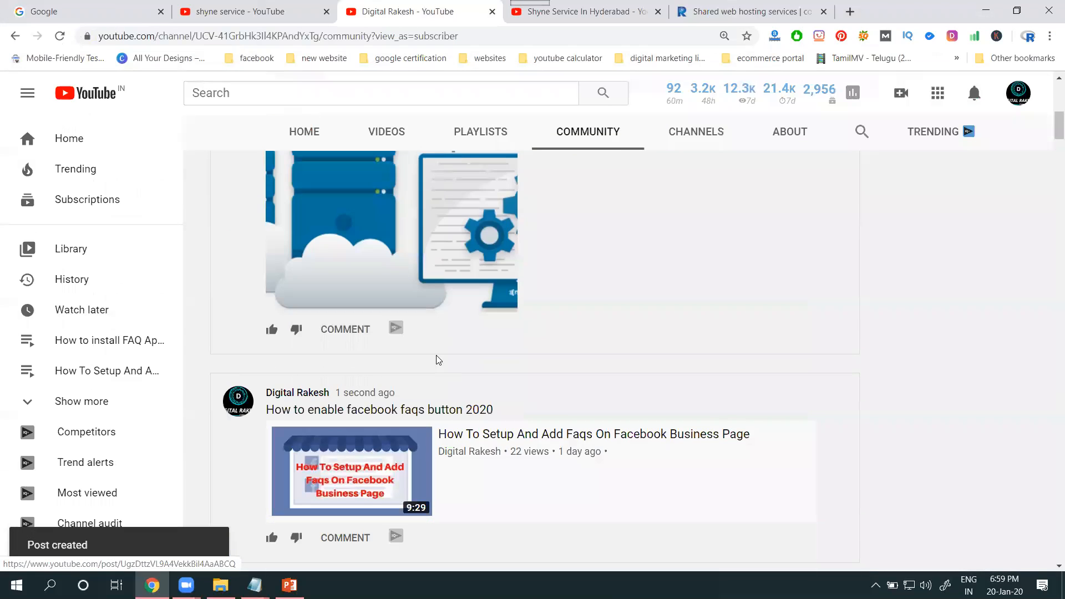
{"action": "mouse_move", "coordinate": [363, 472]}
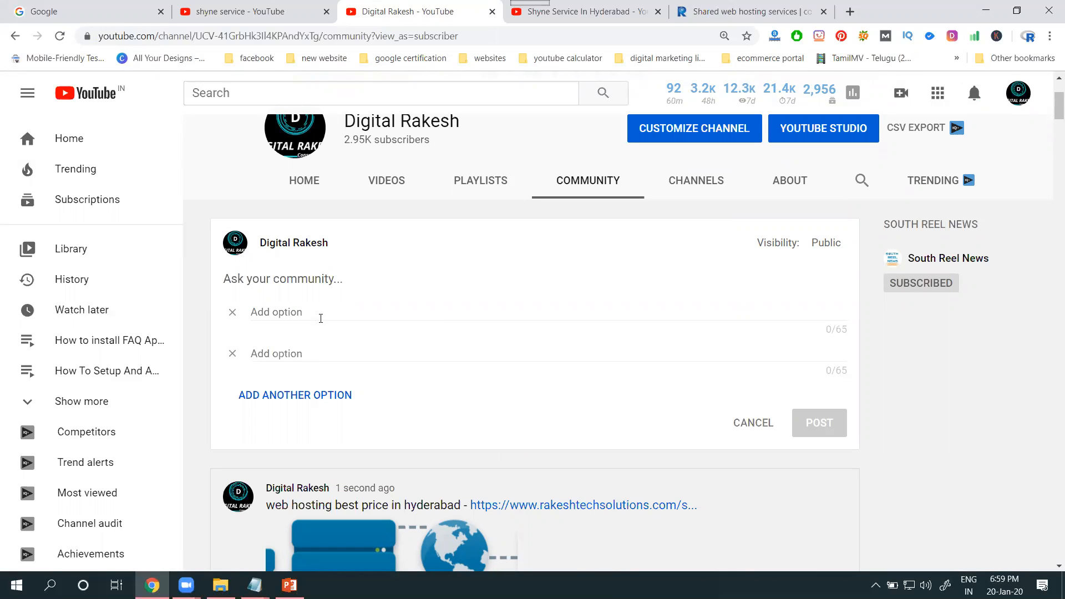
{"action": "mouse_move", "coordinate": [305, 378]}
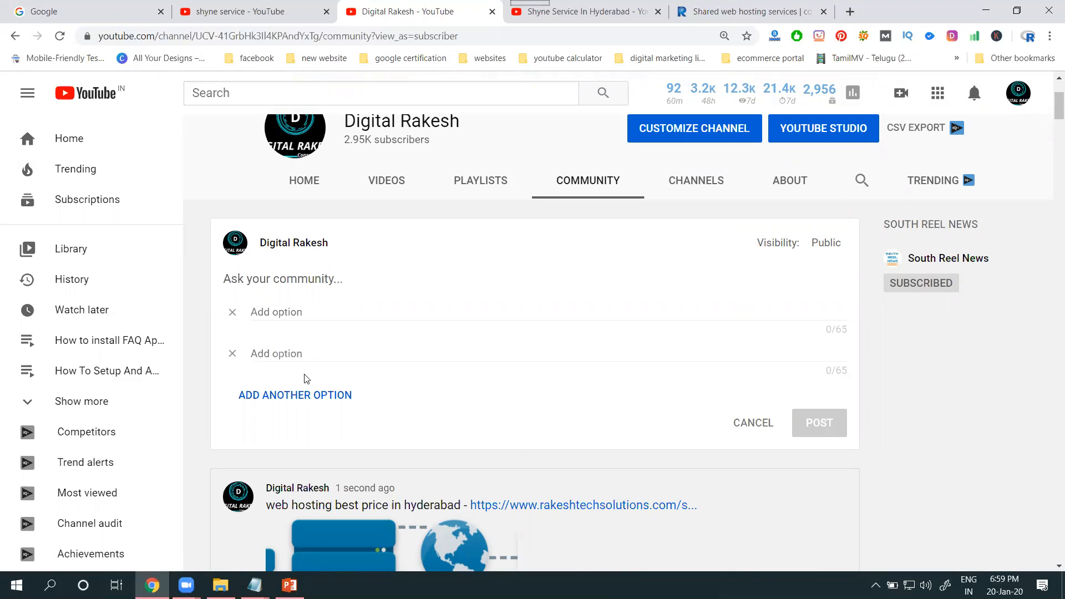
Step: Add two extra poll option slots and type the question 'shall we create 15 sec ads on youtube channel'
{"action": "left_click", "coordinate": [295, 394]}
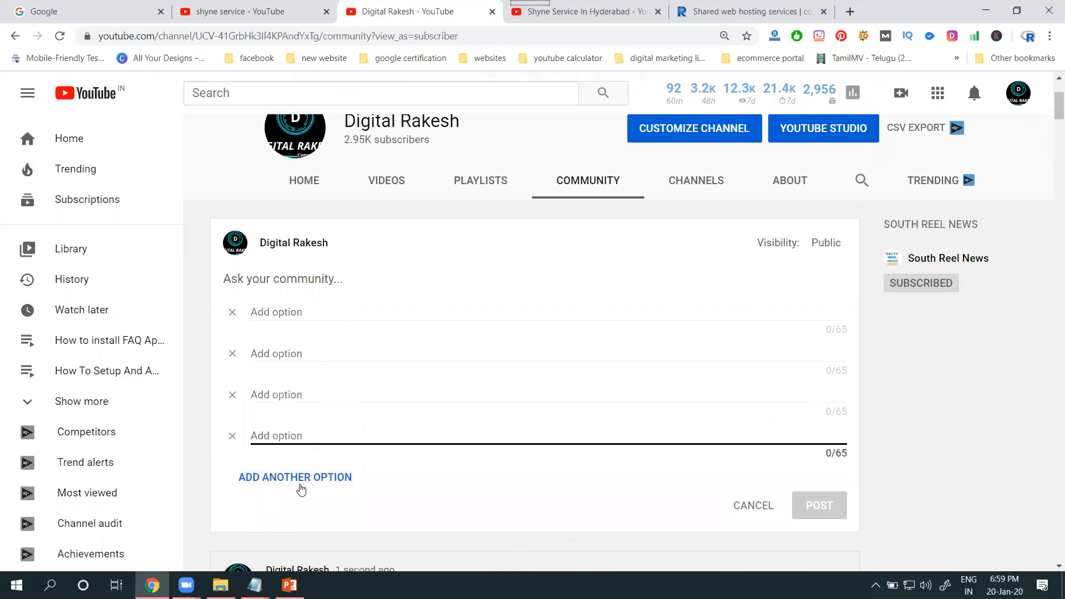
{"action": "left_click", "coordinate": [295, 477]}
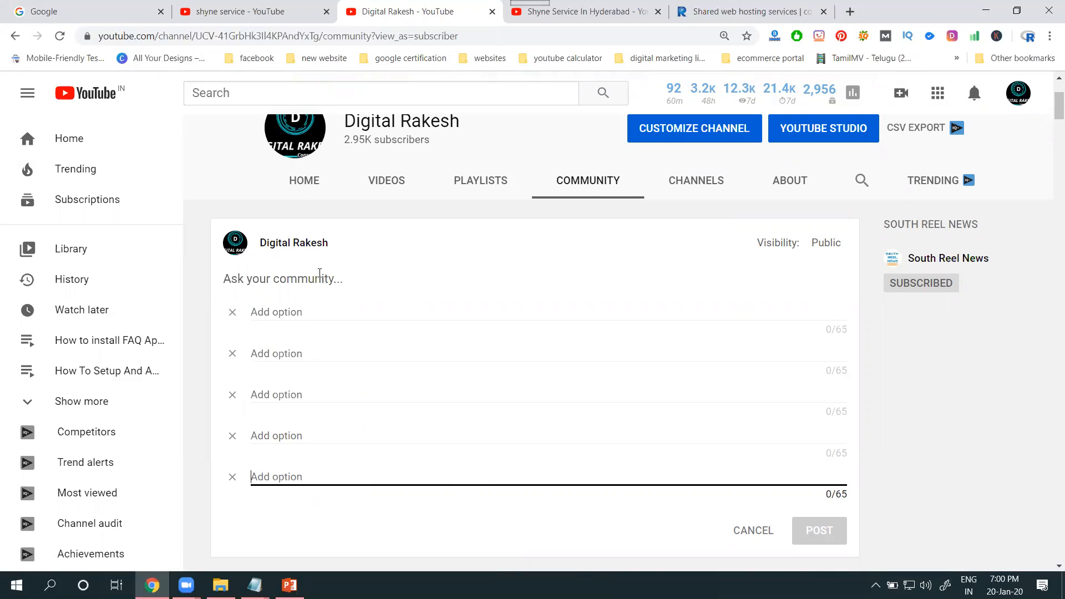
{"action": "mouse_move", "coordinate": [311, 495]}
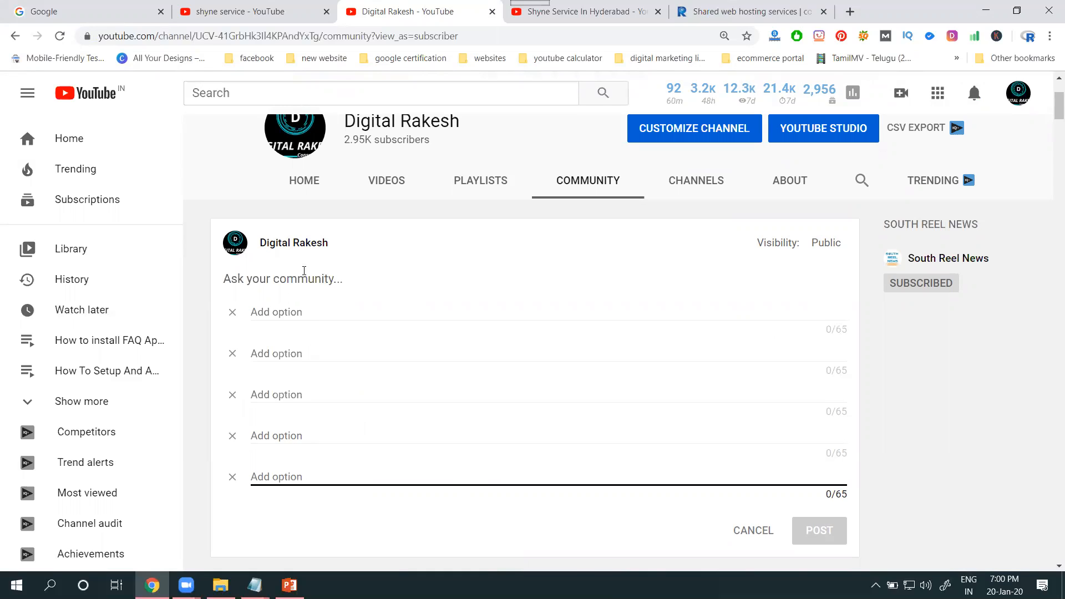
{"action": "type", "text": "shall w"}
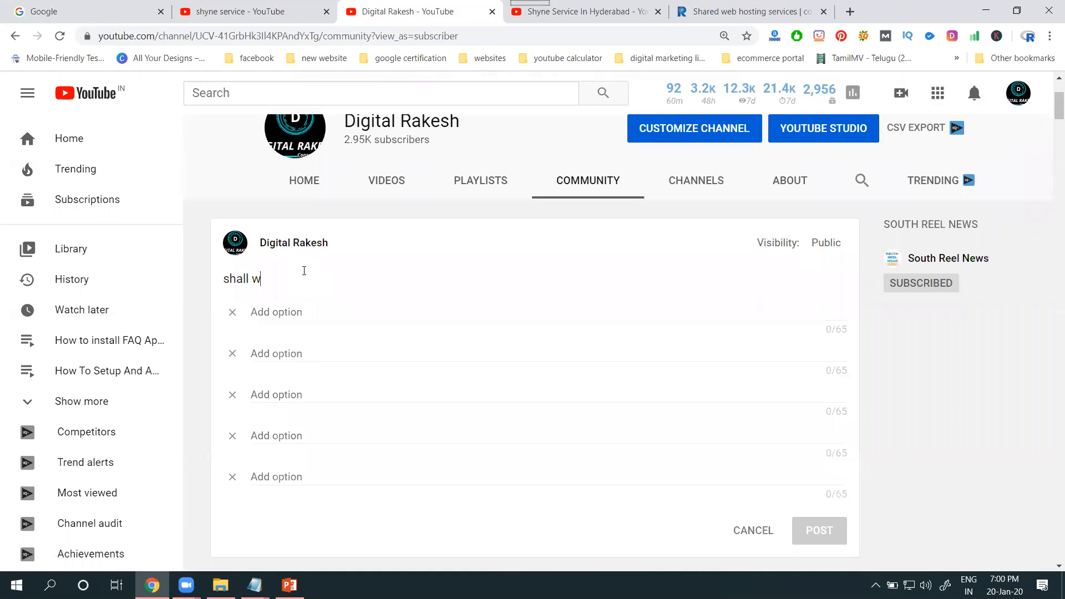
{"action": "type", "text": "e cread"}
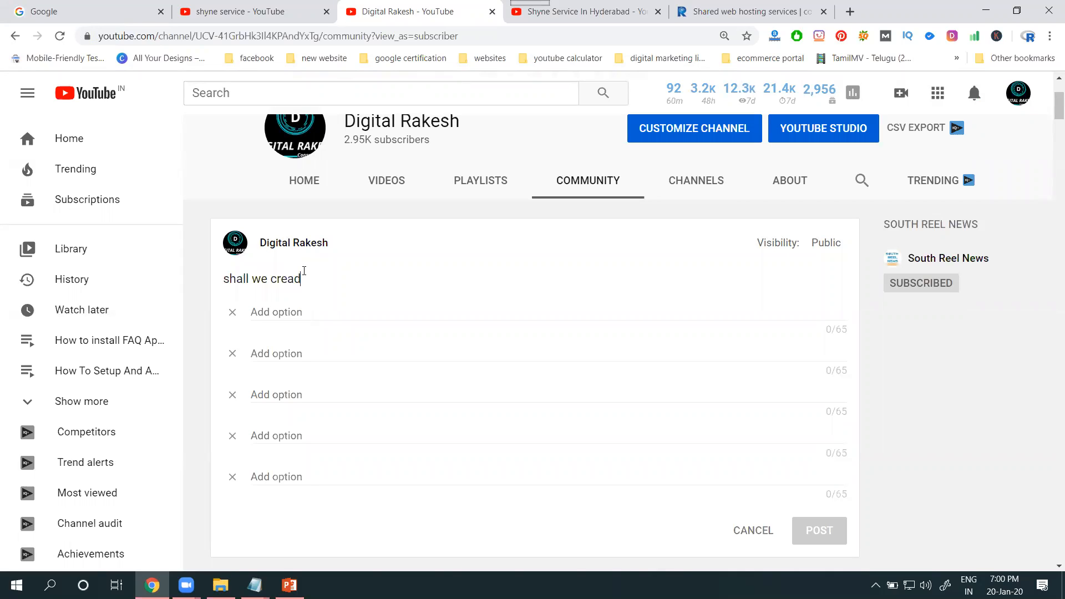
{"action": "key", "text": "backspace"}
{"action": "type", "text": "te 15"}
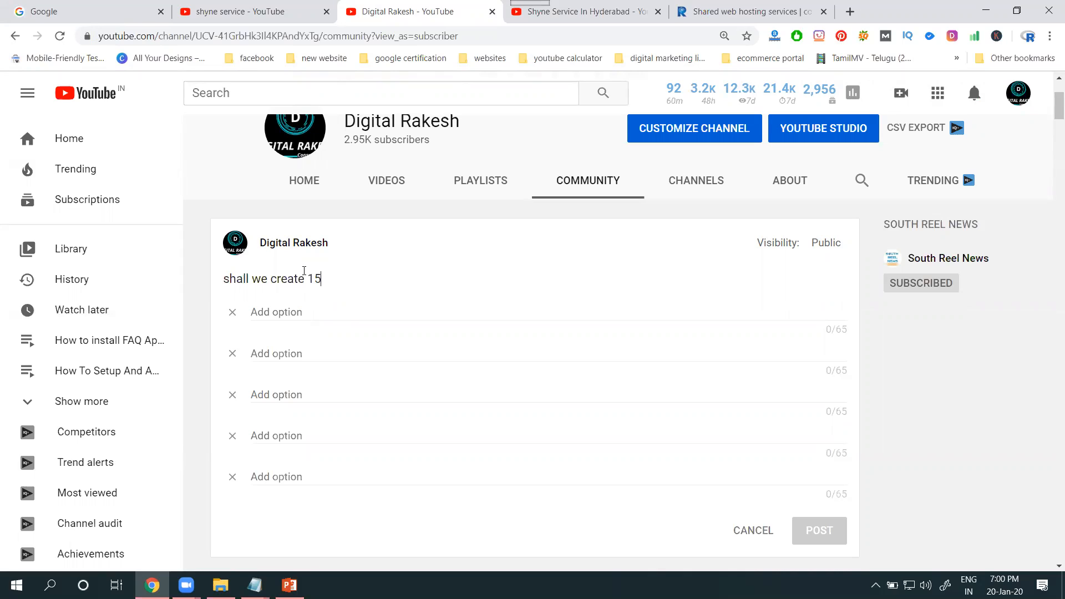
{"action": "type", "text": "sec ads on youtu"}
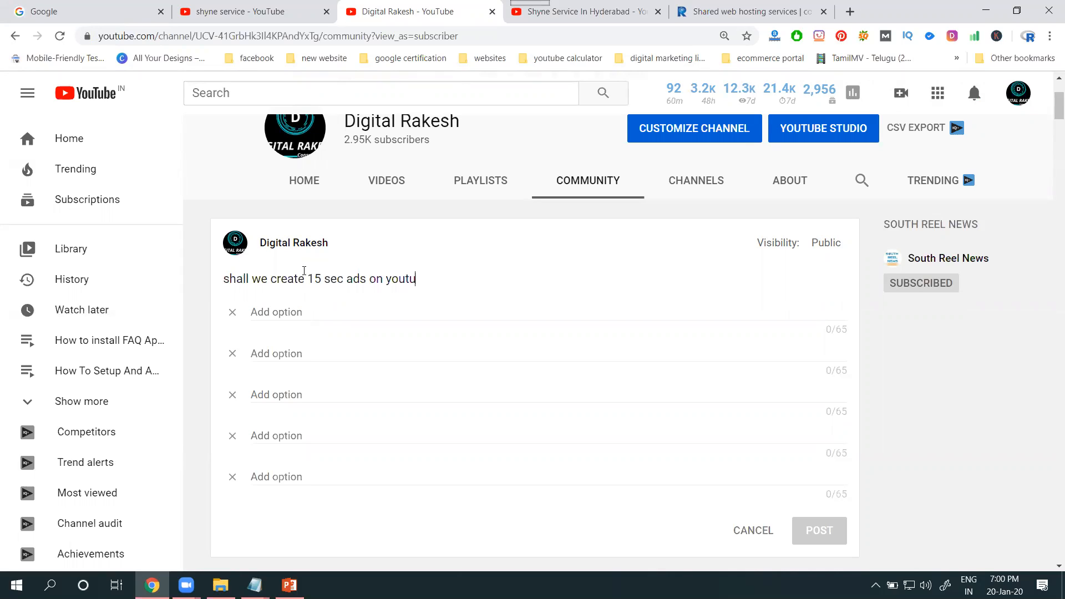
{"action": "type", "text": "be channel"}
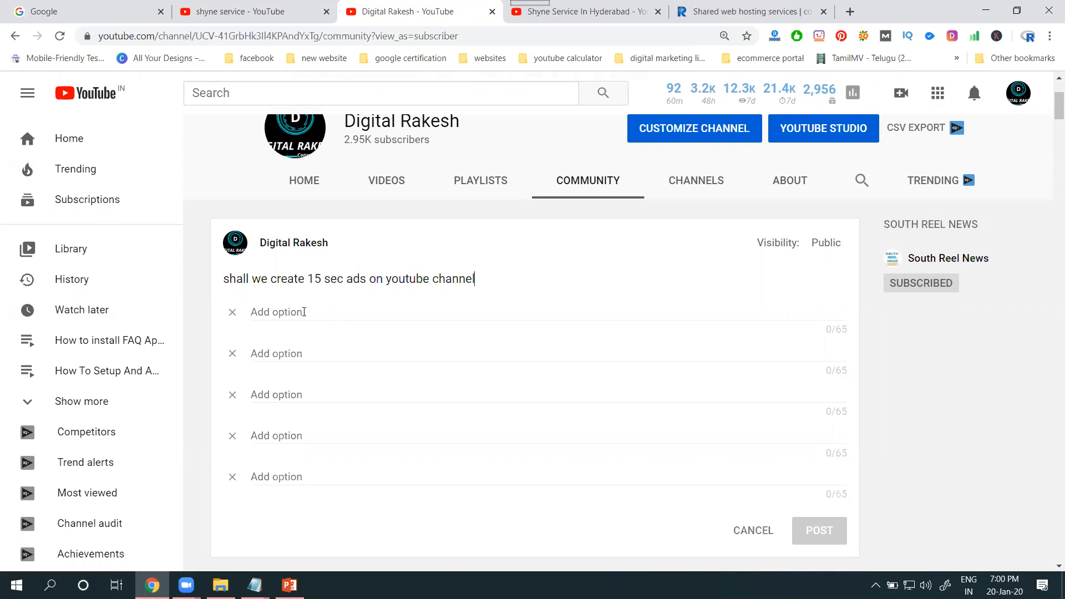
Step: Enter Yes, No and Own Comment as options and remove the empty fourth option
{"action": "type", "text": "Yes"}
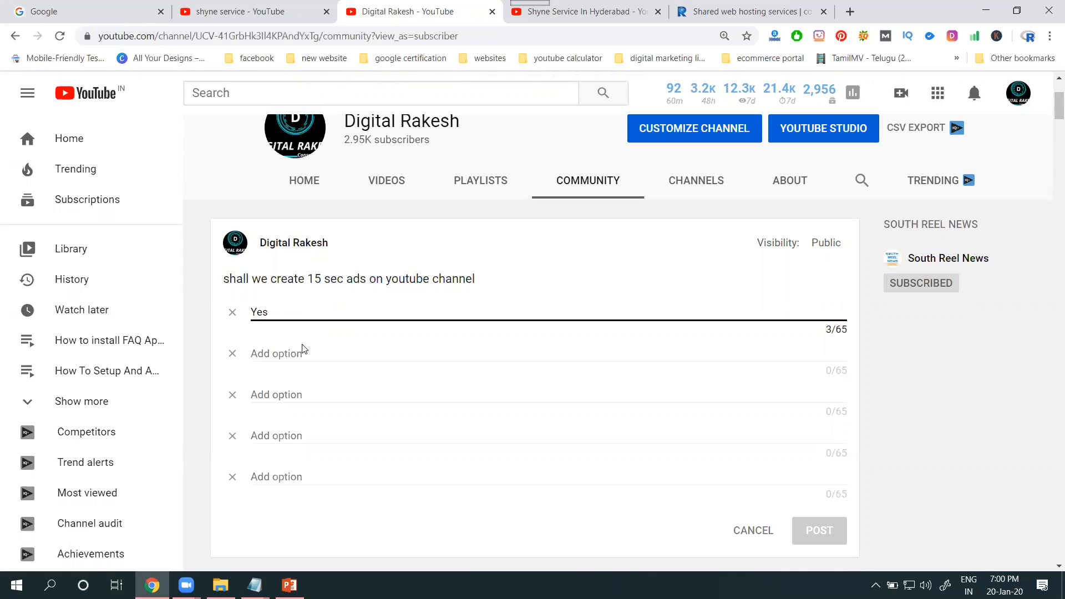
{"action": "type", "text": "No"}
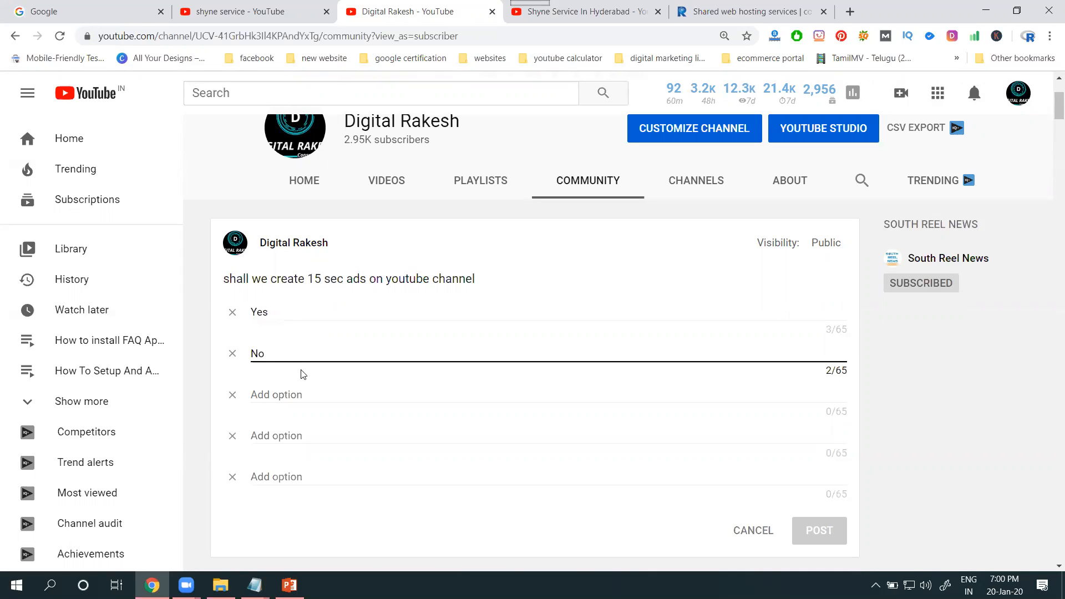
{"action": "type", "text": "Own"}
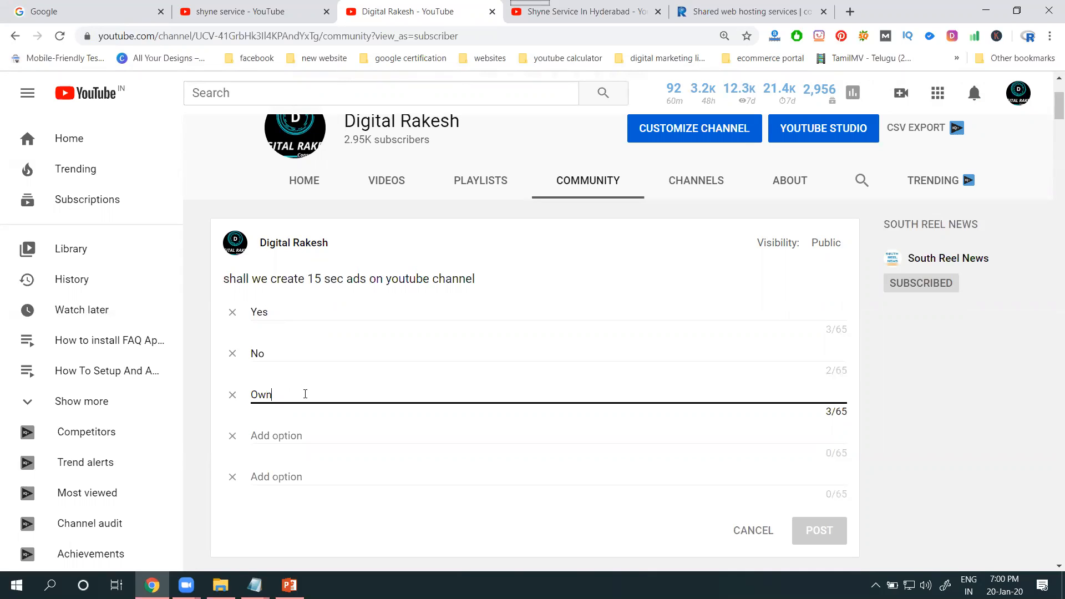
{"action": "type", "text": "Commenyt"}
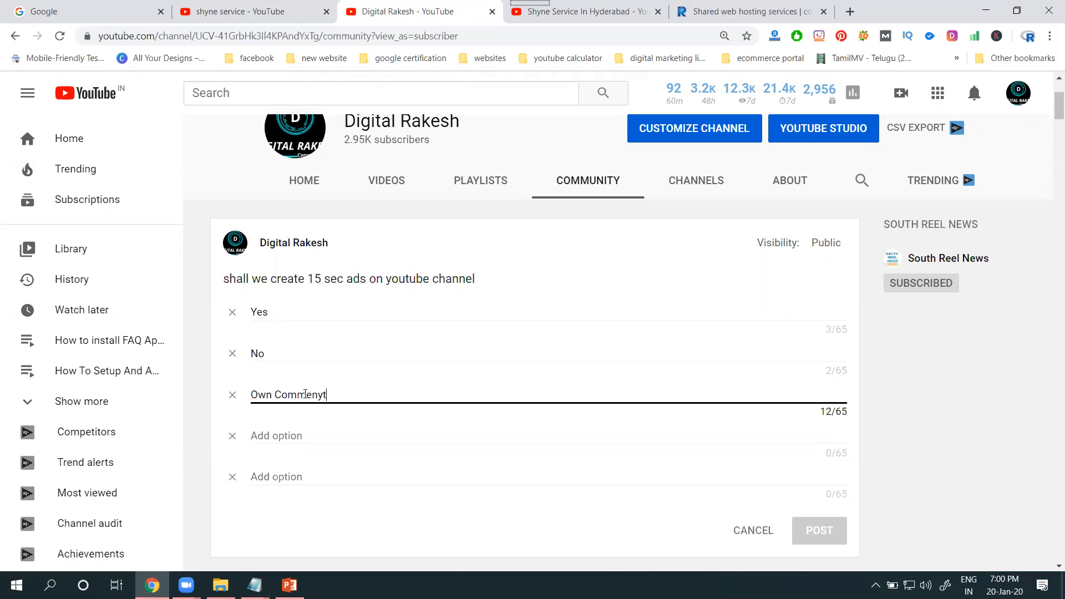
{"action": "key", "text": "BackSpace"}
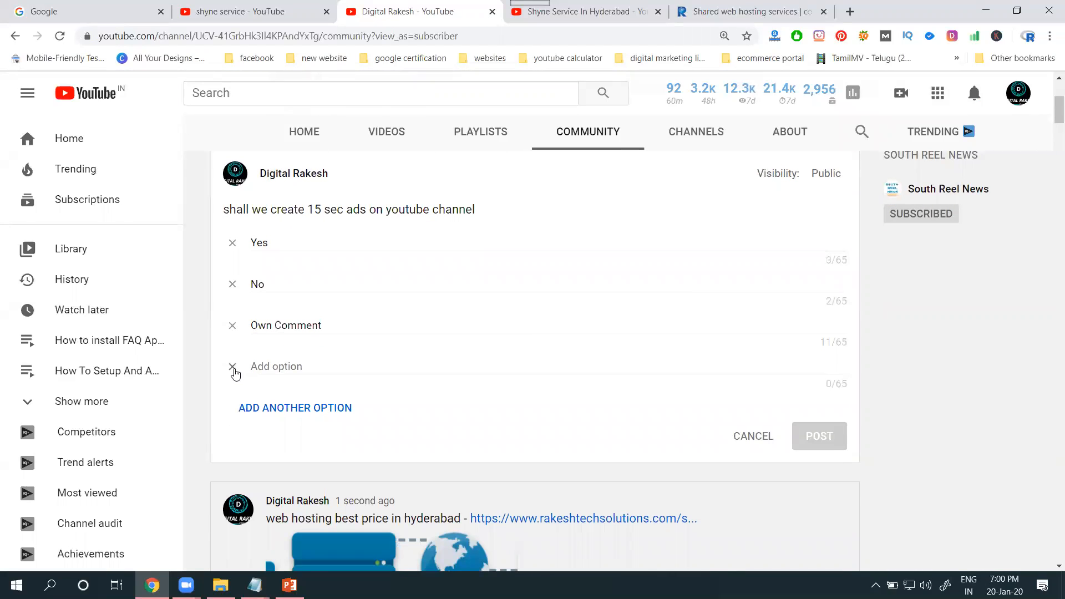
{"action": "left_click", "coordinate": [818, 435]}
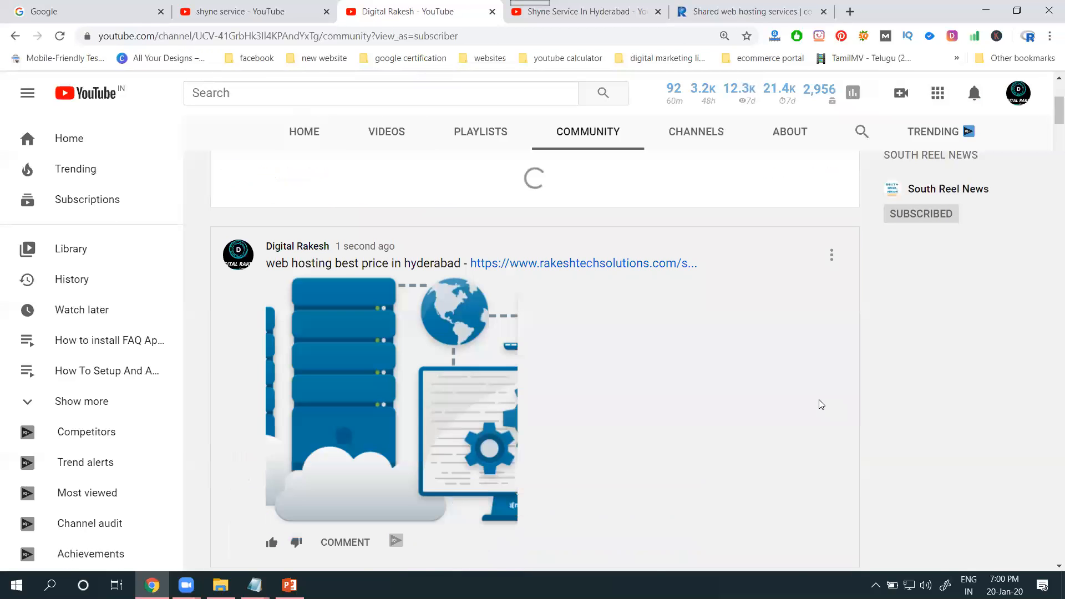
Step: Post the poll and scroll the Community tab to see Yes, No and Own Comment at 0%
{"action": "left_click", "coordinate": [819, 245]}
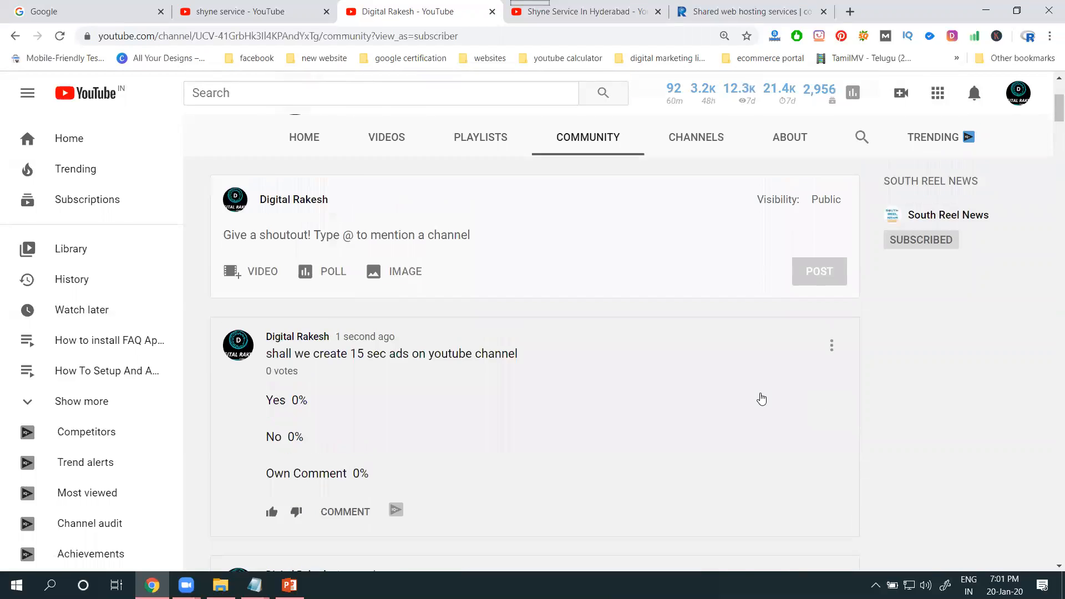
{"action": "scroll", "scroll_direction": "down", "scroll_amount": 3}
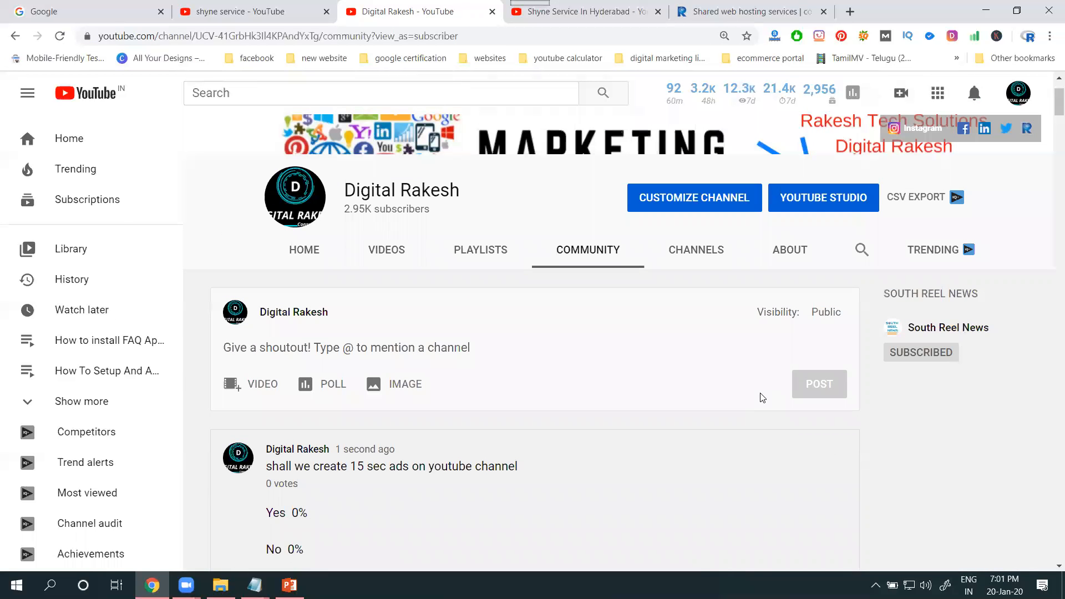
Step: In the other tab, search 'rakesh tech solutions' and open its video advertisement services clip
{"action": "left_click", "coordinate": [251, 11]}
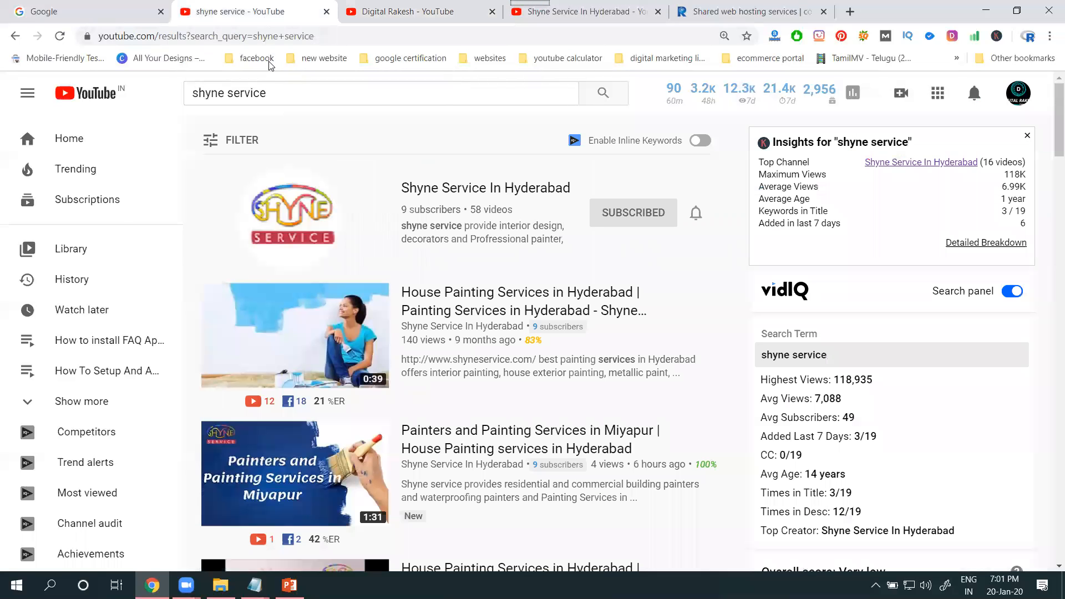
{"action": "type", "text": "rakesh te"}
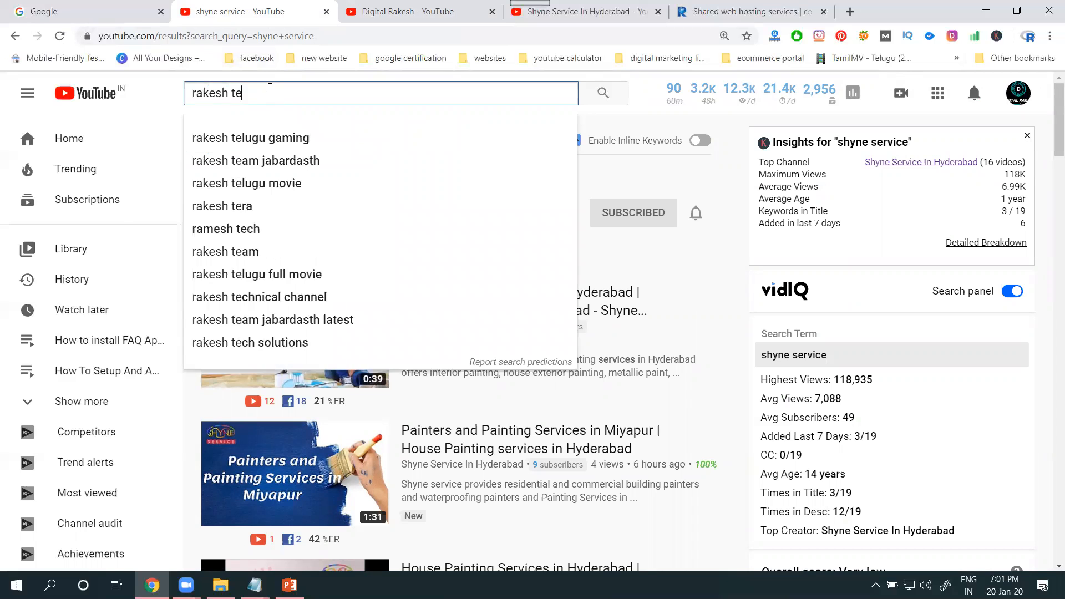
{"action": "left_click", "coordinate": [250, 342]}
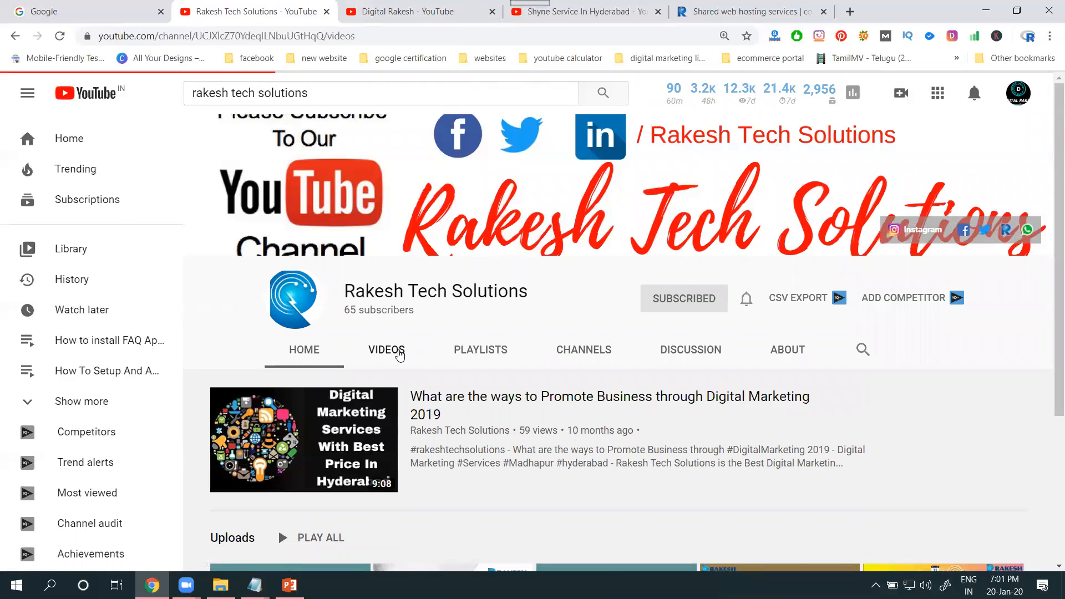
{"action": "left_click", "coordinate": [386, 349]}
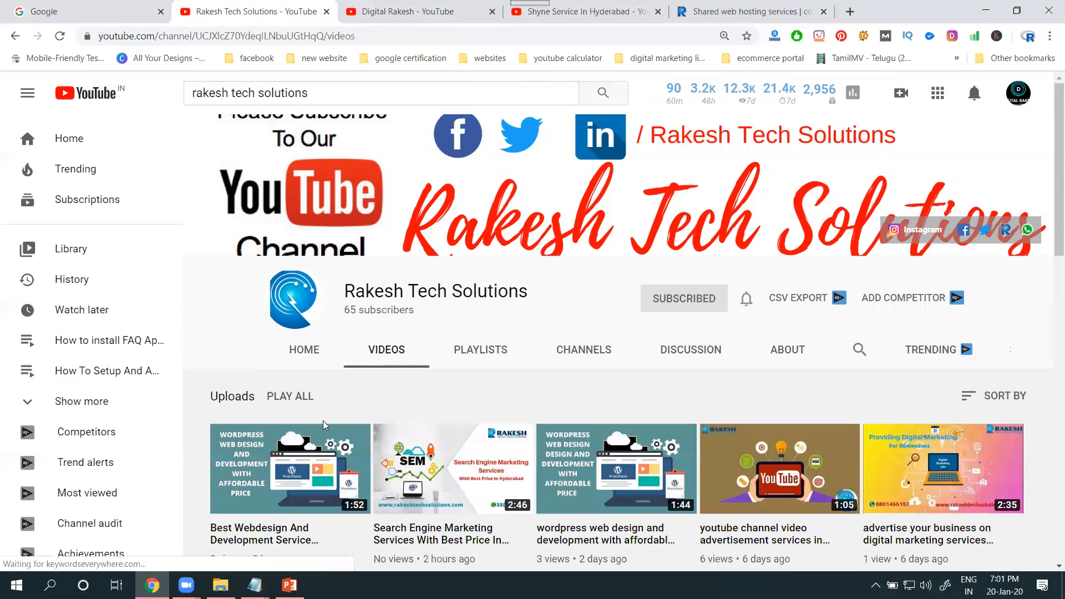
{"action": "left_click", "coordinate": [290, 468]}
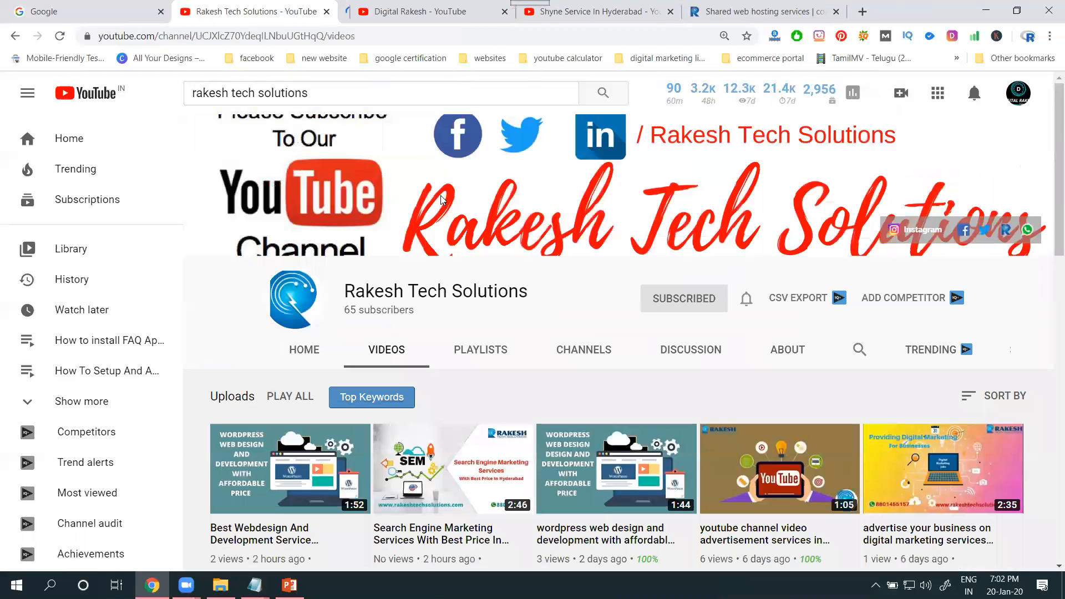
{"action": "scroll", "scroll_direction": "down", "scroll_amount": 3}
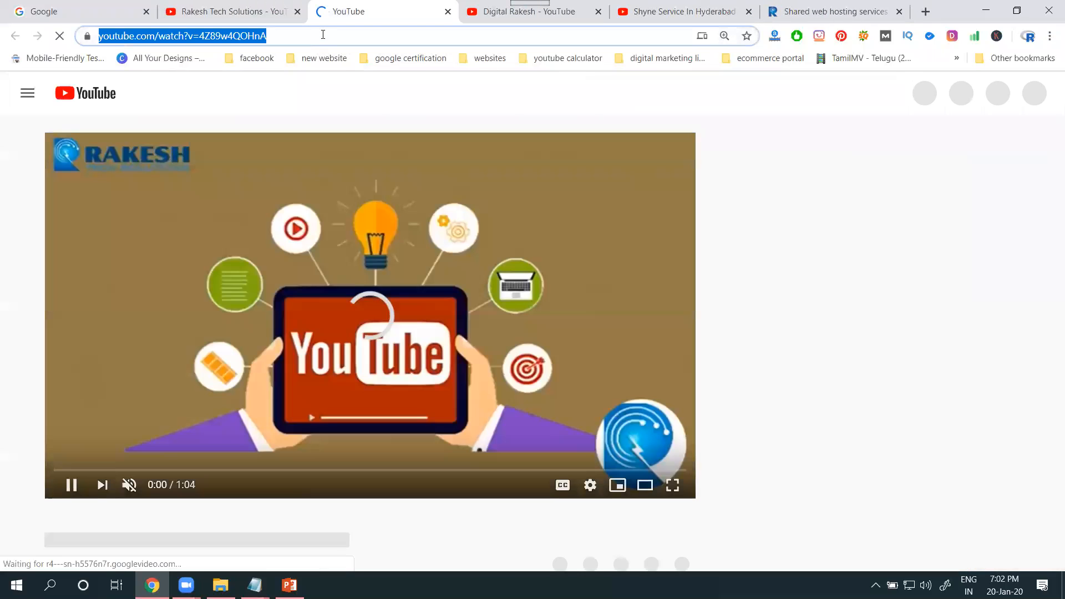
Step: Attach the advertisement services video to a new Community post using its copied link
{"action": "left_click", "coordinate": [530, 12]}
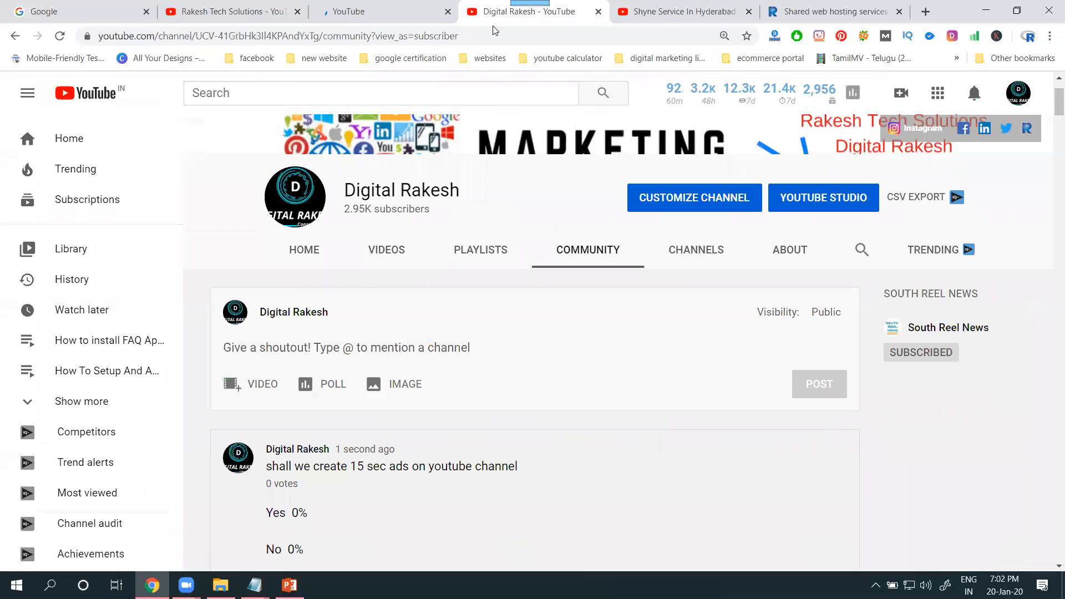
{"action": "left_click", "coordinate": [263, 384]}
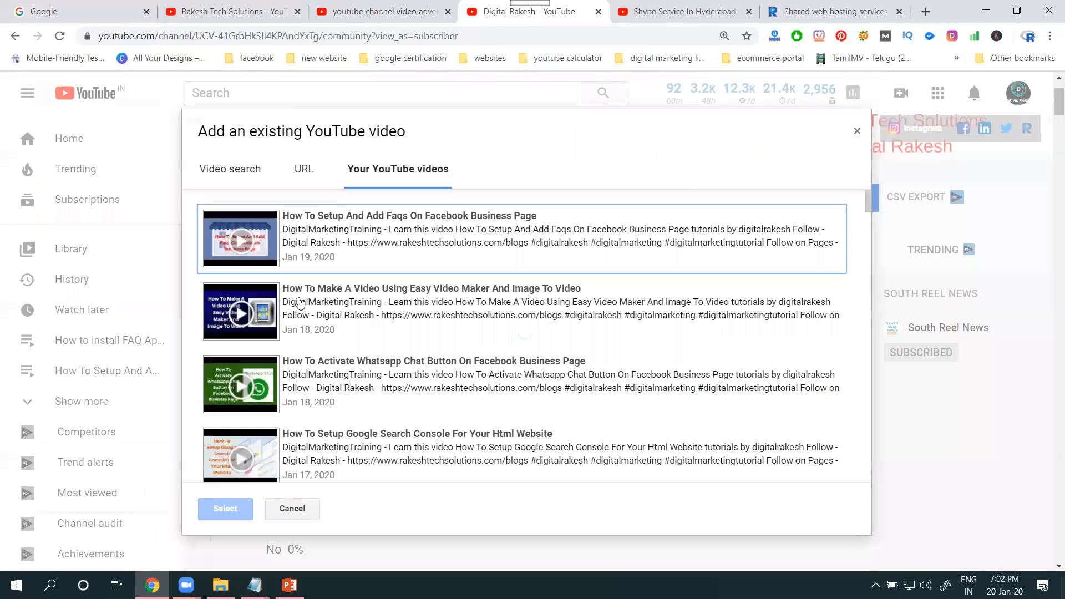
{"action": "left_click", "coordinate": [229, 169]}
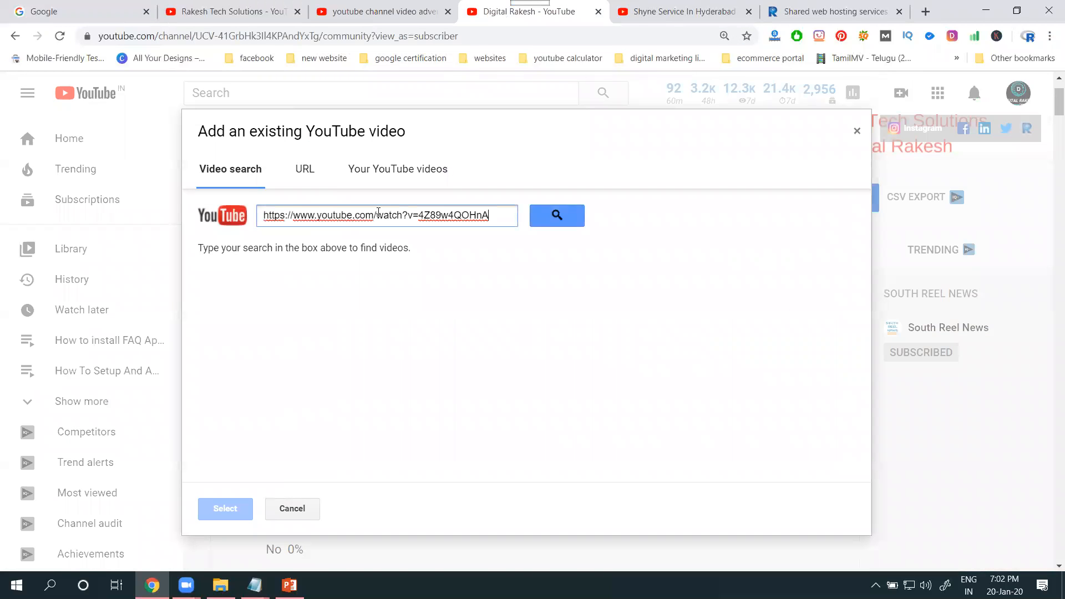
{"action": "left_click", "coordinate": [556, 215]}
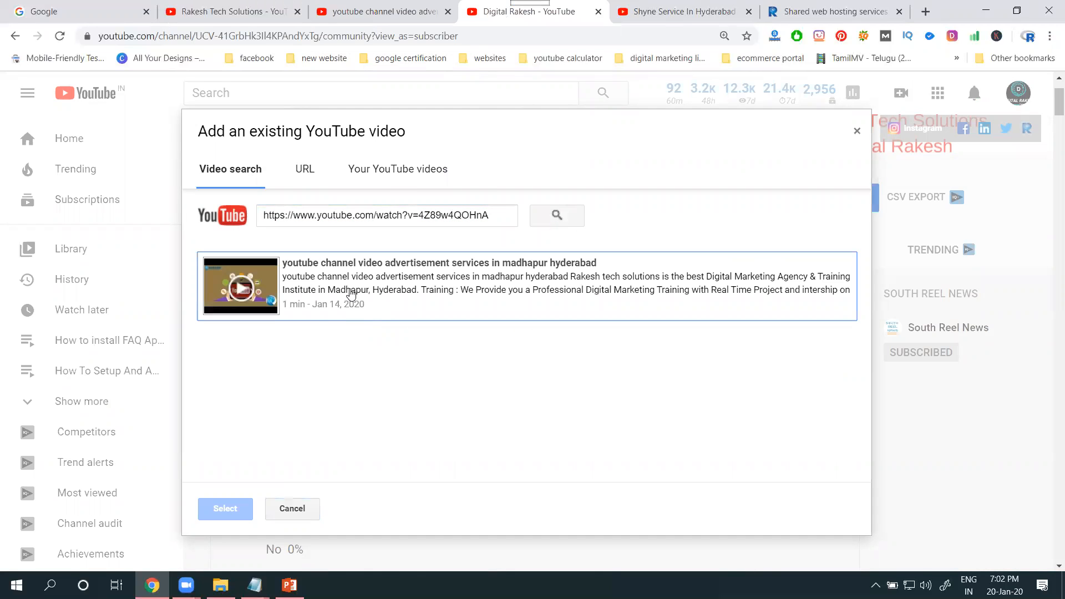
{"action": "left_click", "coordinate": [381, 11]}
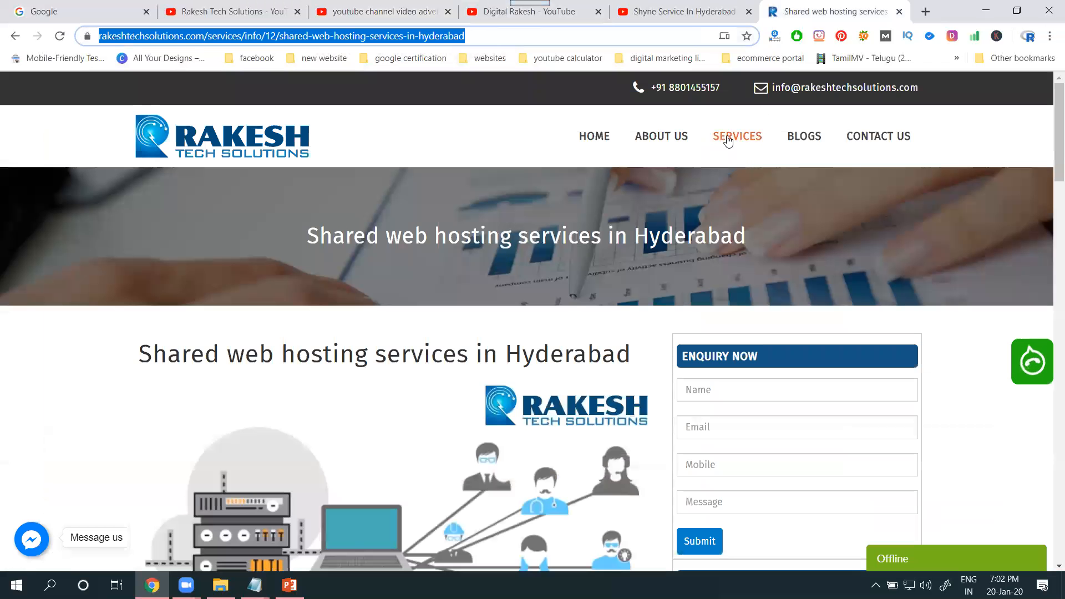
Step: Add the rakeshtechsolutions.com YouTube video advertising page link to the post and publish it
{"action": "left_click", "coordinate": [737, 135]}
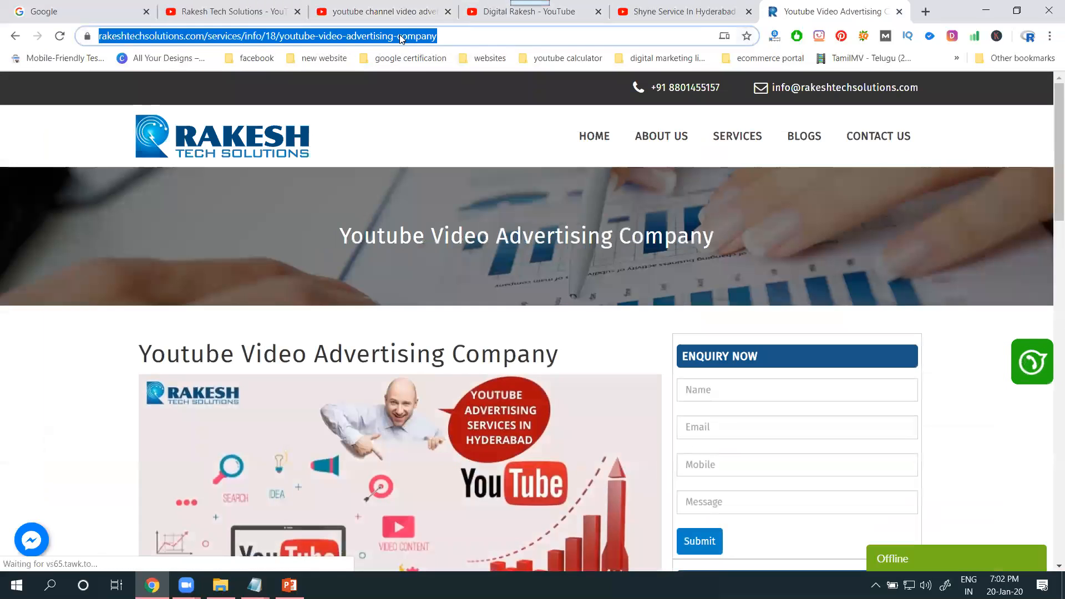
{"action": "left_click", "coordinate": [521, 12]}
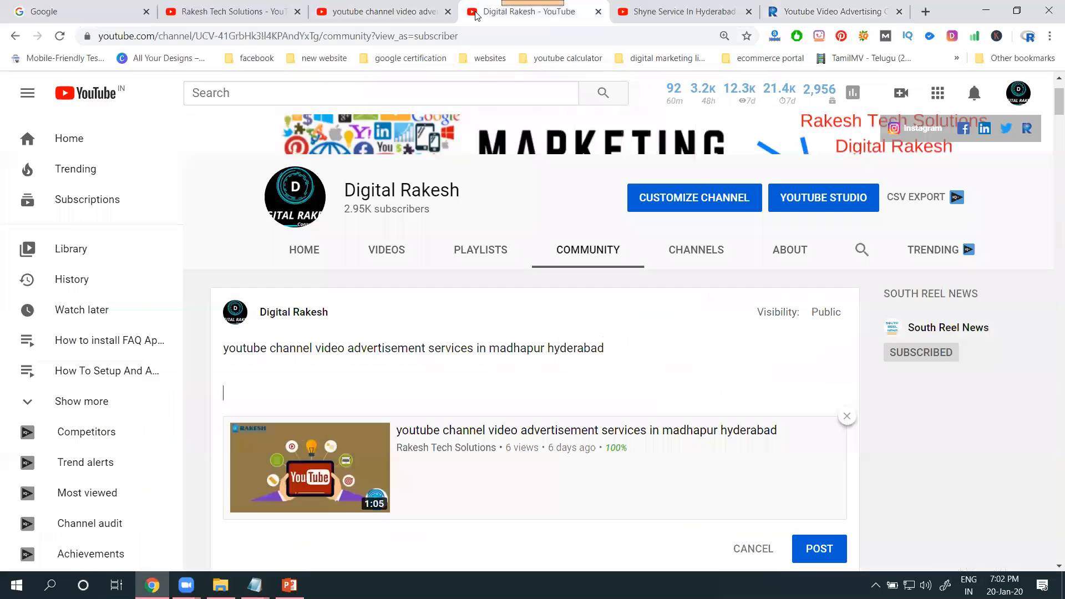
{"action": "type", "text": "https://www.rakeshtechsolutions.com/services/info/18/youtube-video-advertising-company"}
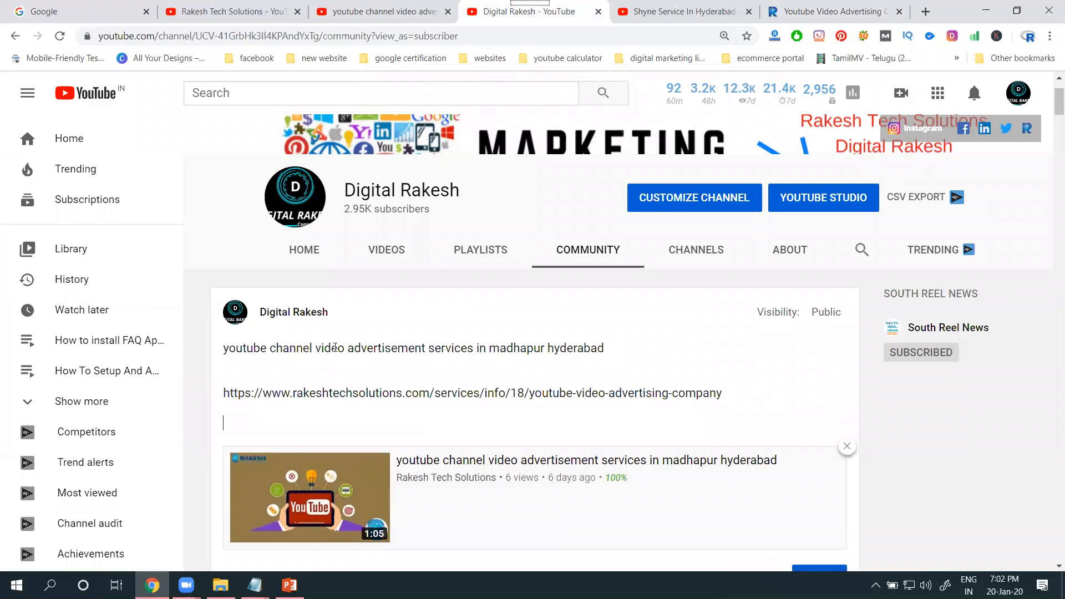
{"action": "scroll", "scroll_direction": "down", "scroll_amount": 3}
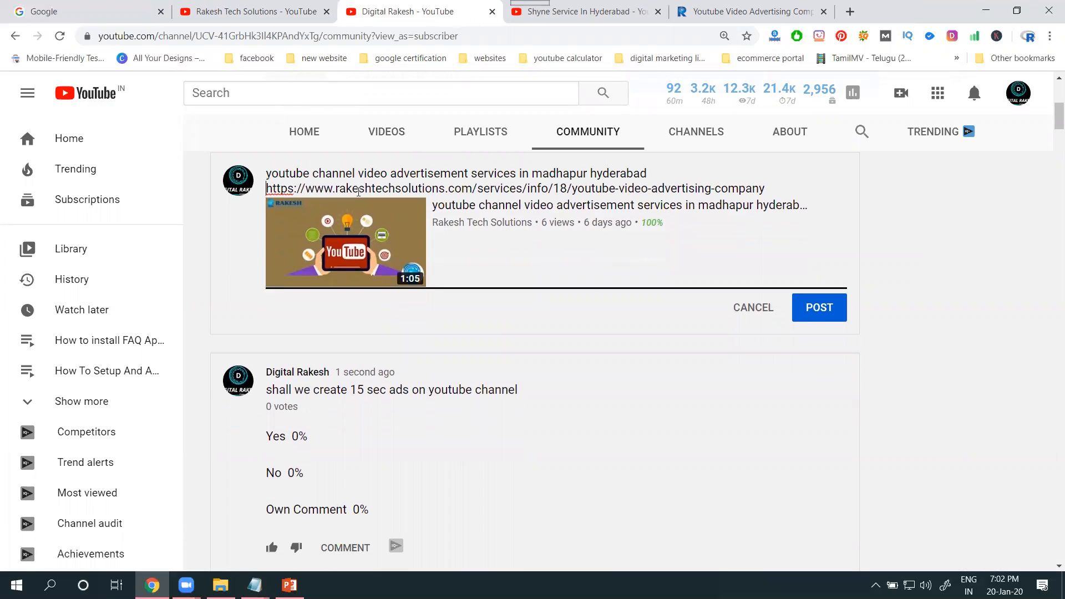
{"action": "left_click", "coordinate": [818, 307]}
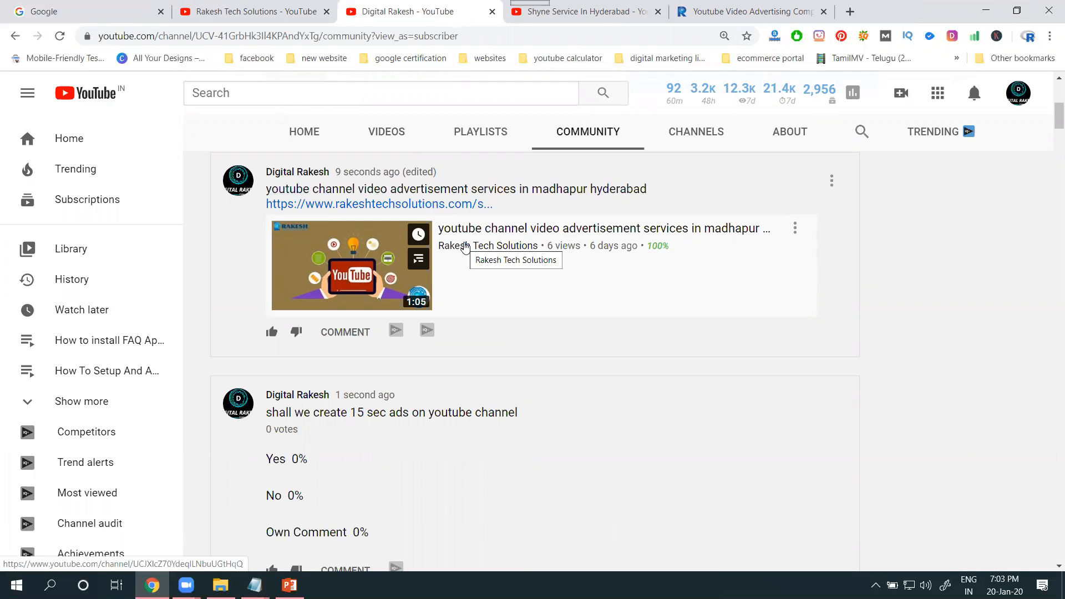
{"action": "mouse_move", "coordinate": [377, 257]}
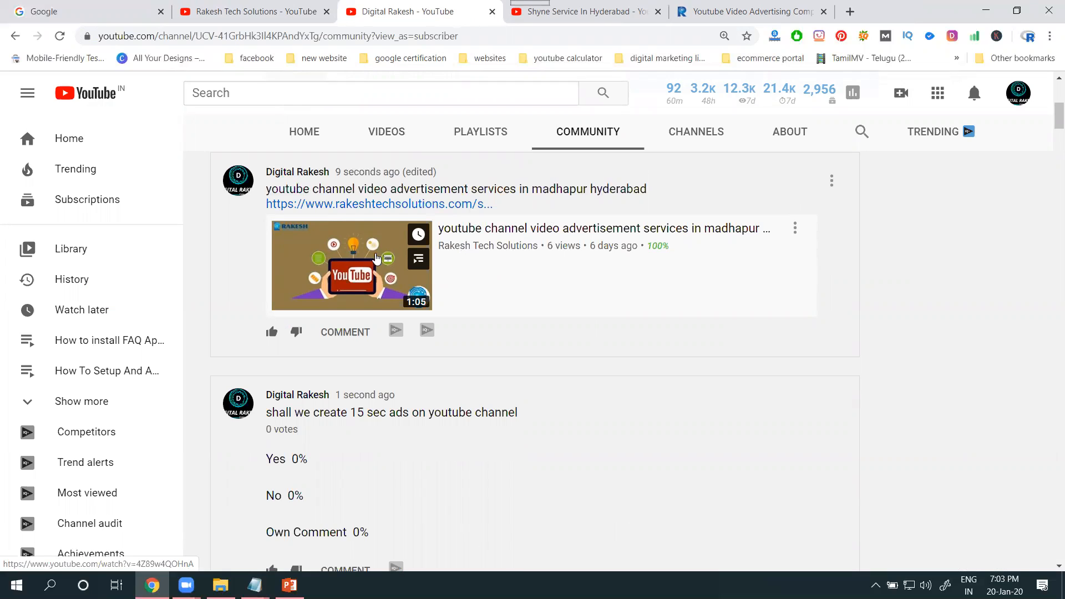